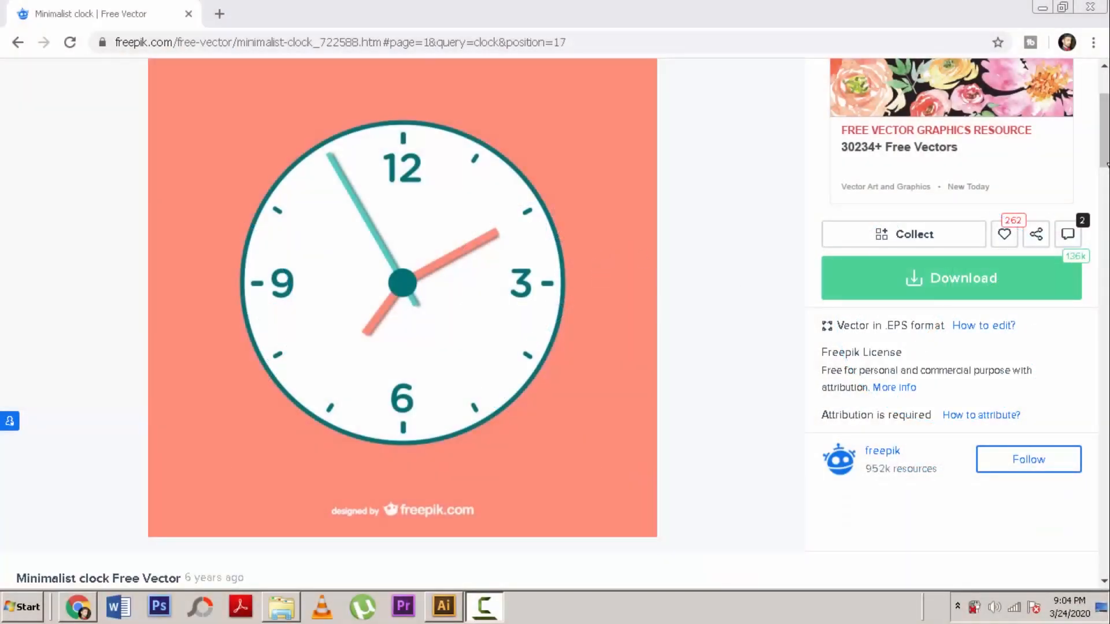
Scroll the Freepik Minimalist clock page back to the top and click on the page.
{"action": "scroll", "scroll_direction": "up", "scroll_amount": 3}
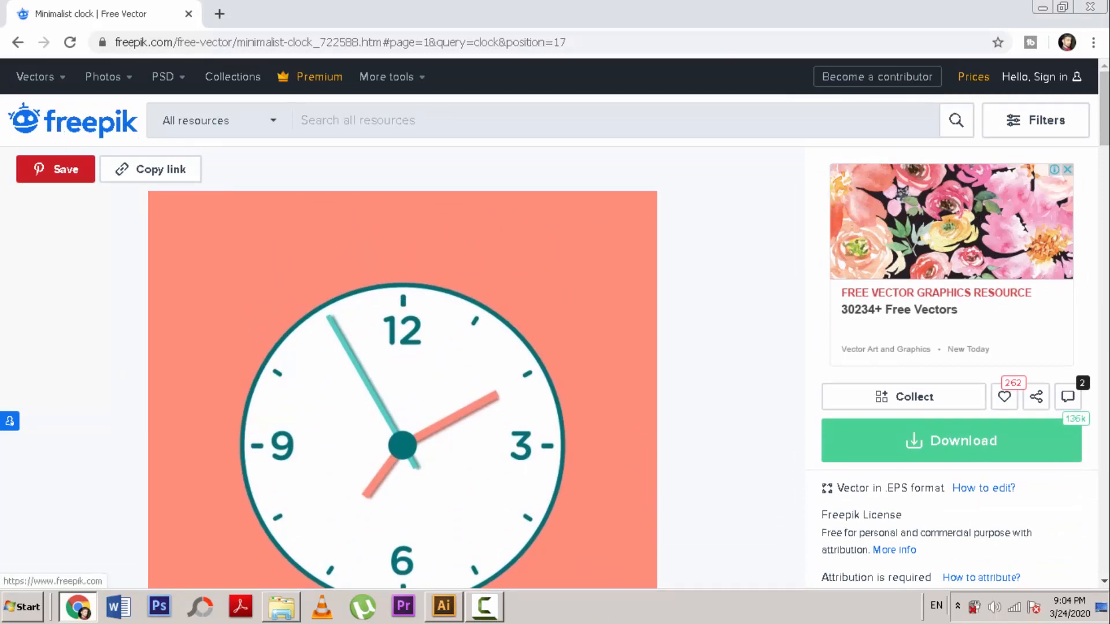
{"action": "left_click", "coordinate": [951, 441]}
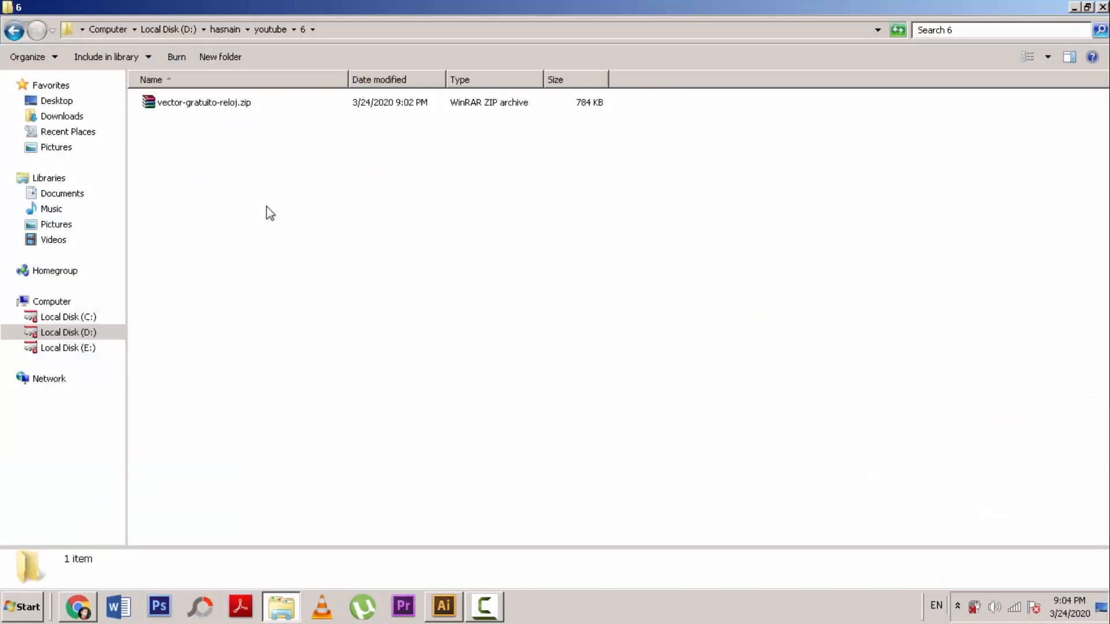
Extract the clock zip into its folder and bring up the 01-clock.ai file's actions.
{"action": "right_click", "coordinate": [204, 102]}
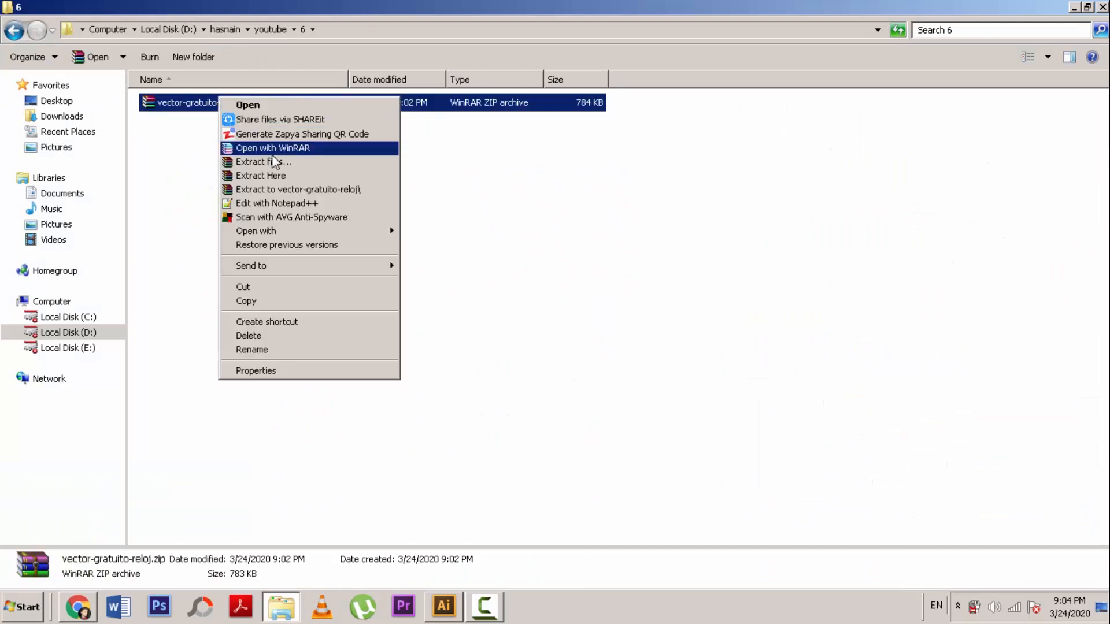
{"action": "left_click", "coordinate": [260, 176]}
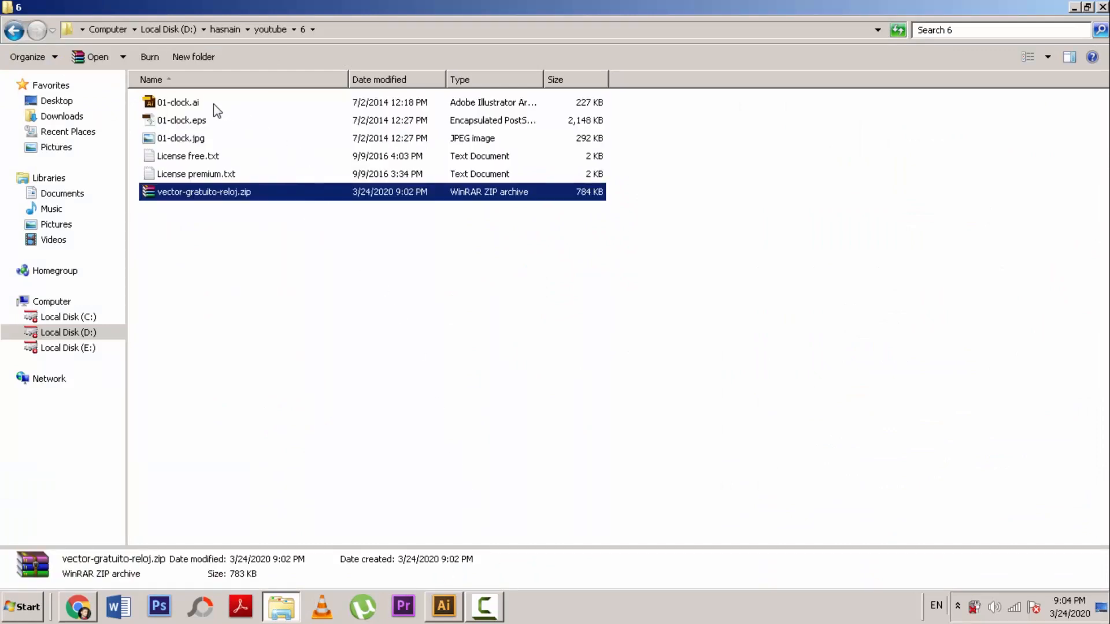
{"action": "right_click", "coordinate": [176, 102]}
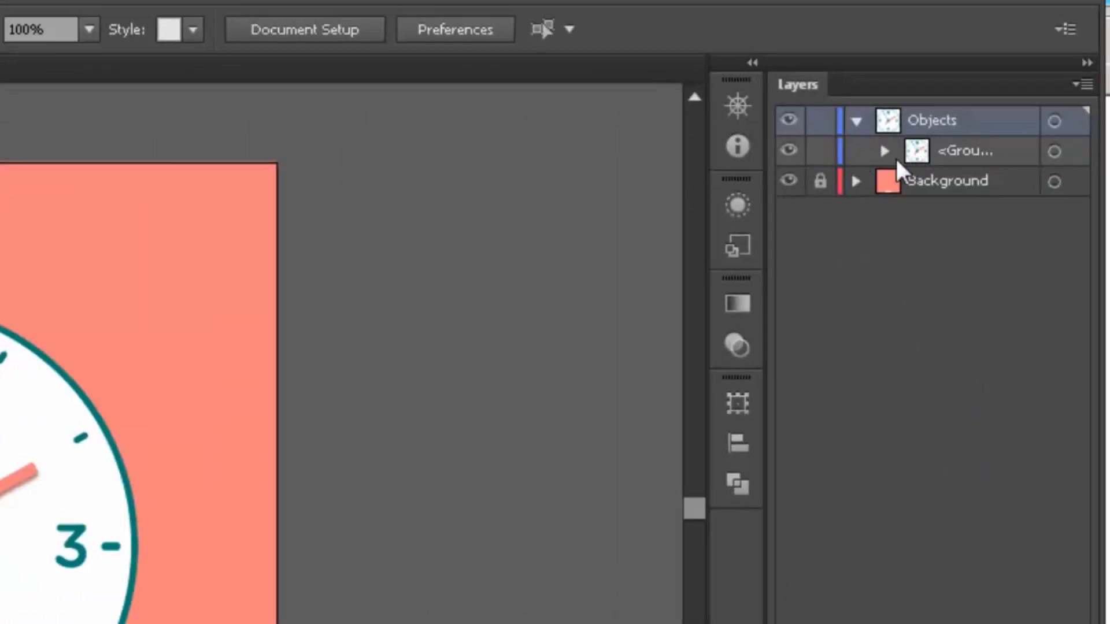
Expand the clock group and apply Release to Layers (Sequence) from the Layers menu.
{"action": "left_click", "coordinate": [883, 151]}
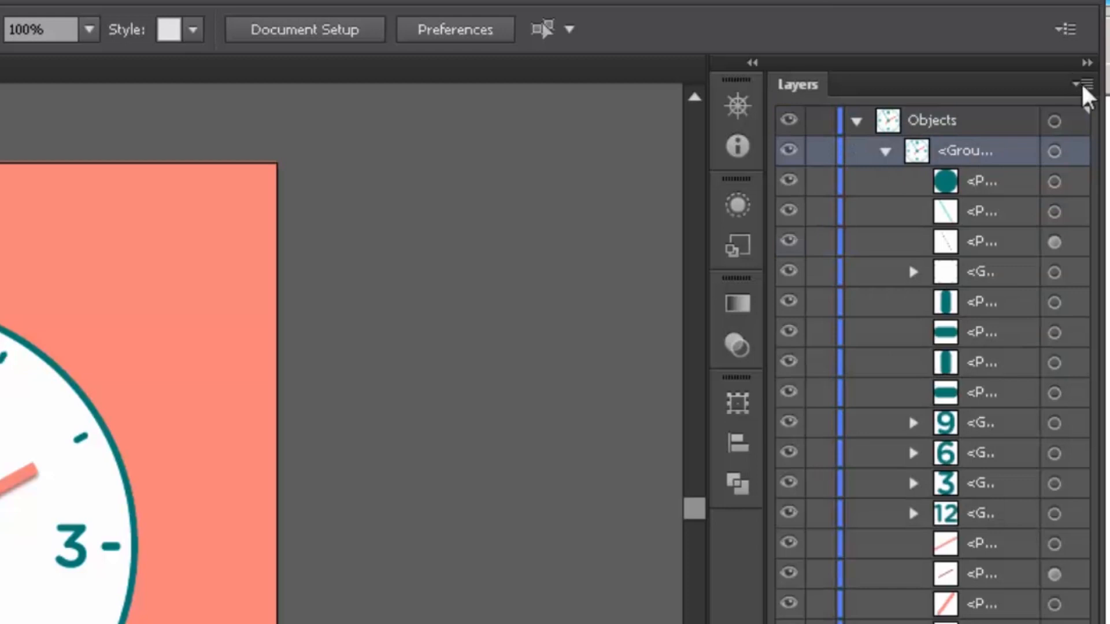
{"action": "mouse_move", "coordinate": [1090, 103]}
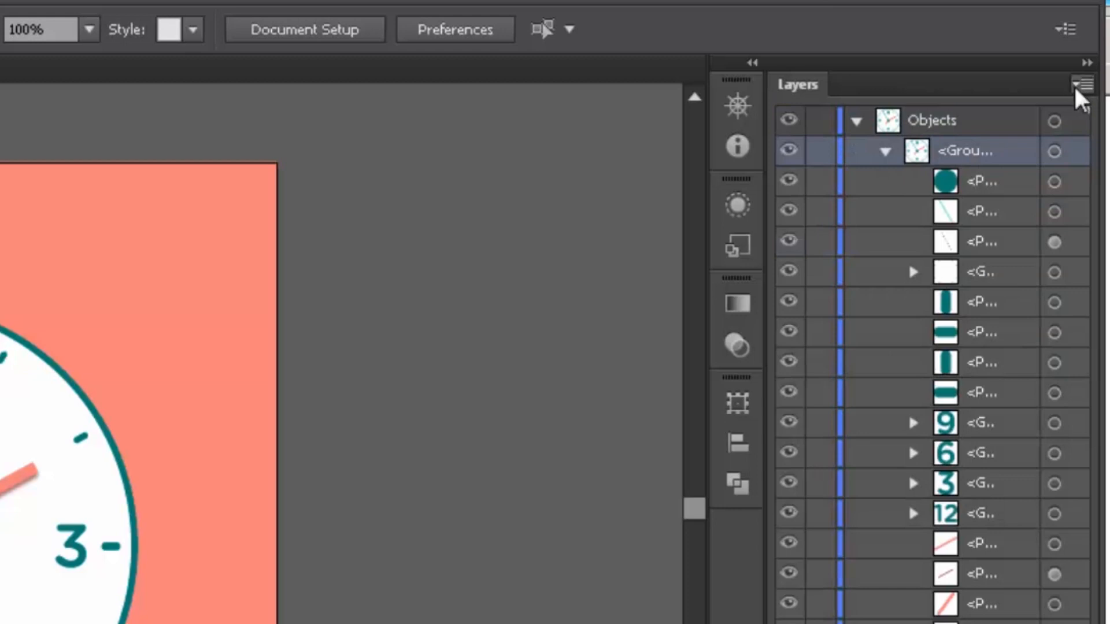
{"action": "left_click", "coordinate": [1085, 85]}
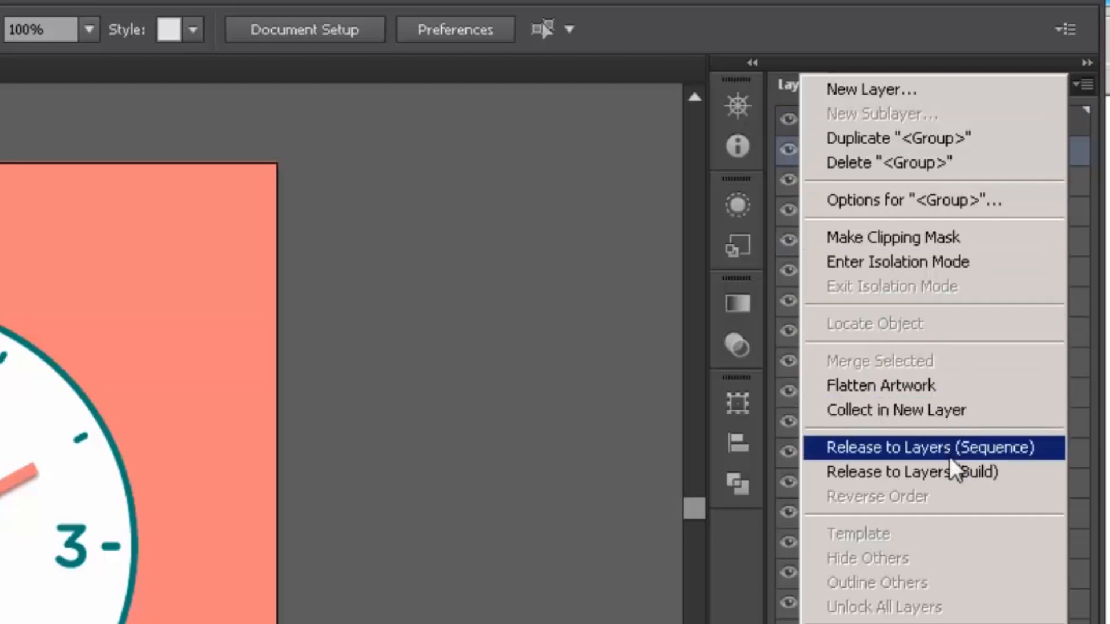
{"action": "left_click", "coordinate": [935, 447]}
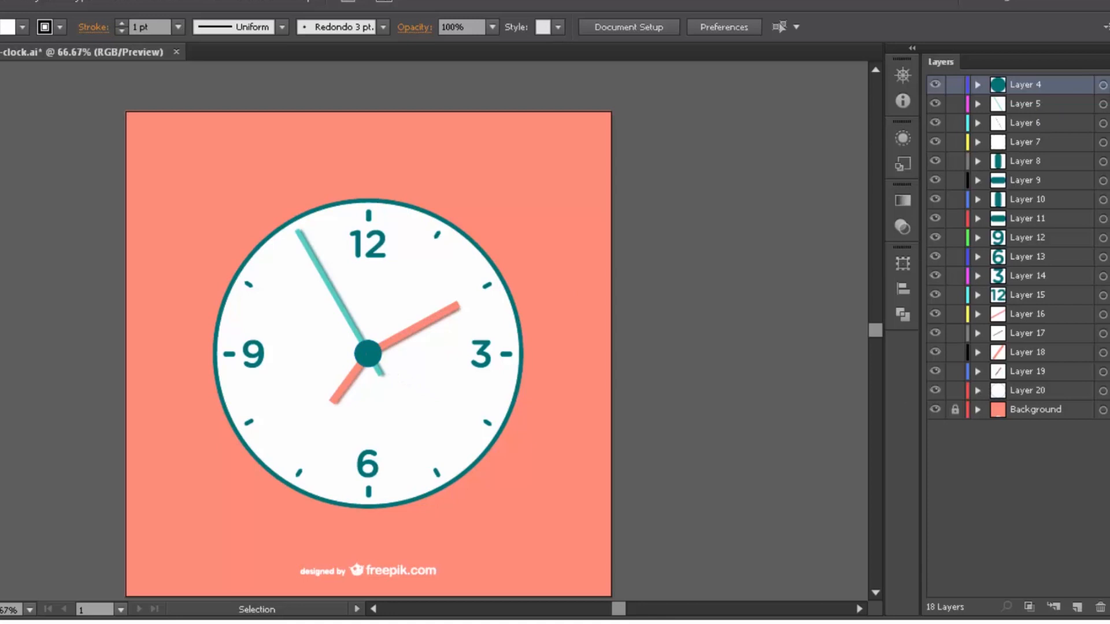
Rename layers to Needle circle and Minutes needle, then select the minute hand.
{"action": "type", "text": "Needle circle"}
{"action": "left_click", "coordinate": [1037, 314]}
{"action": "type", "text": "M"}
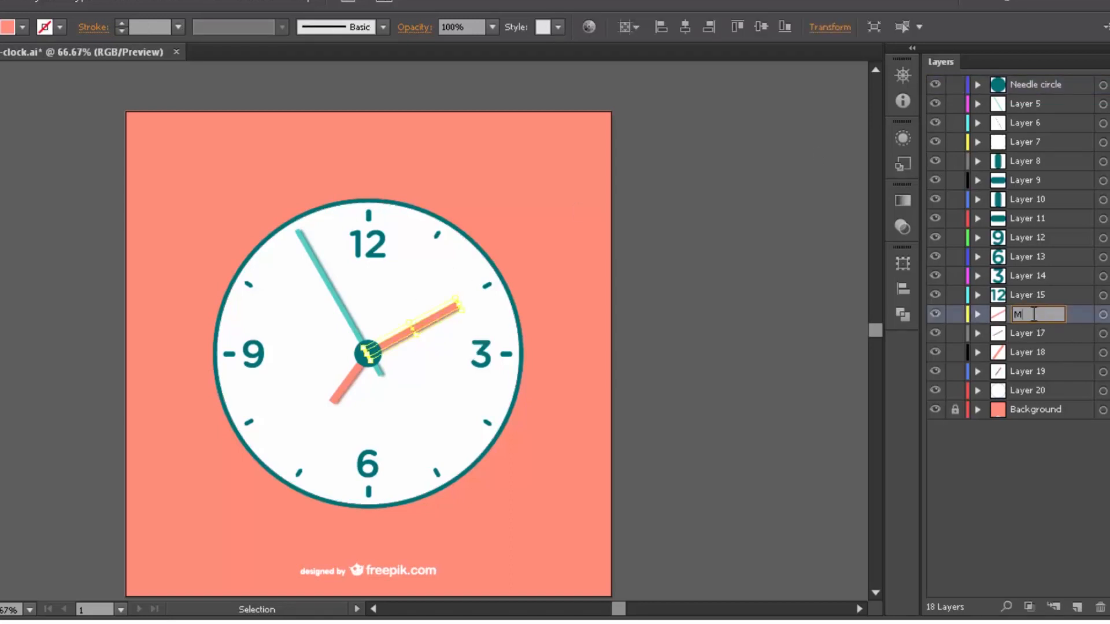
{"action": "type", "text": "inutes need"}
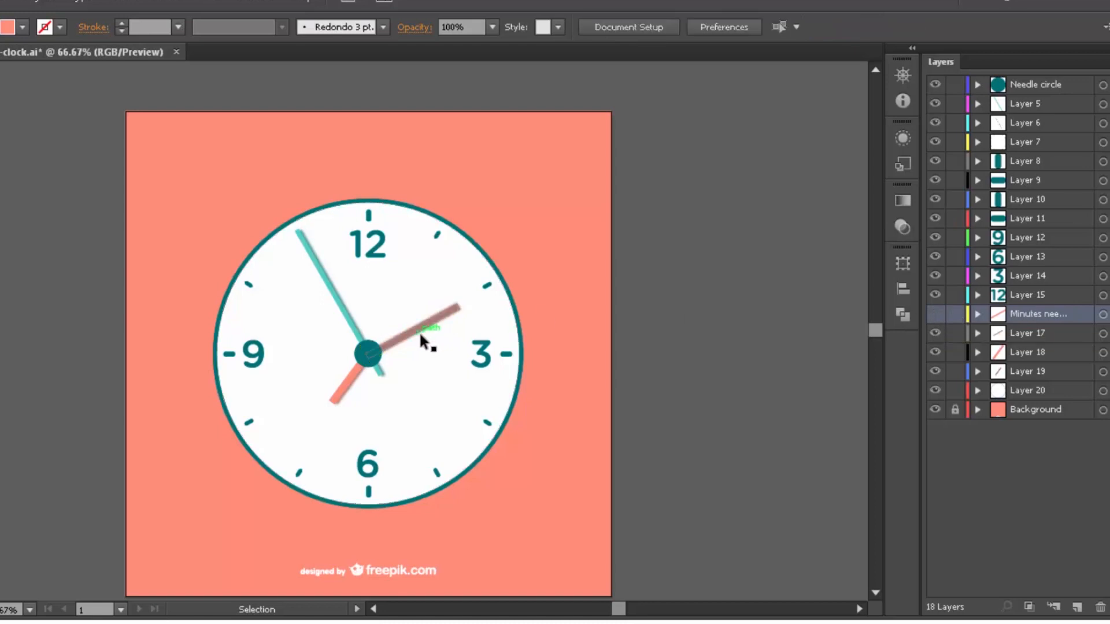
{"action": "left_click", "coordinate": [1027, 333]}
{"action": "type", "text": "Hour Needle"}
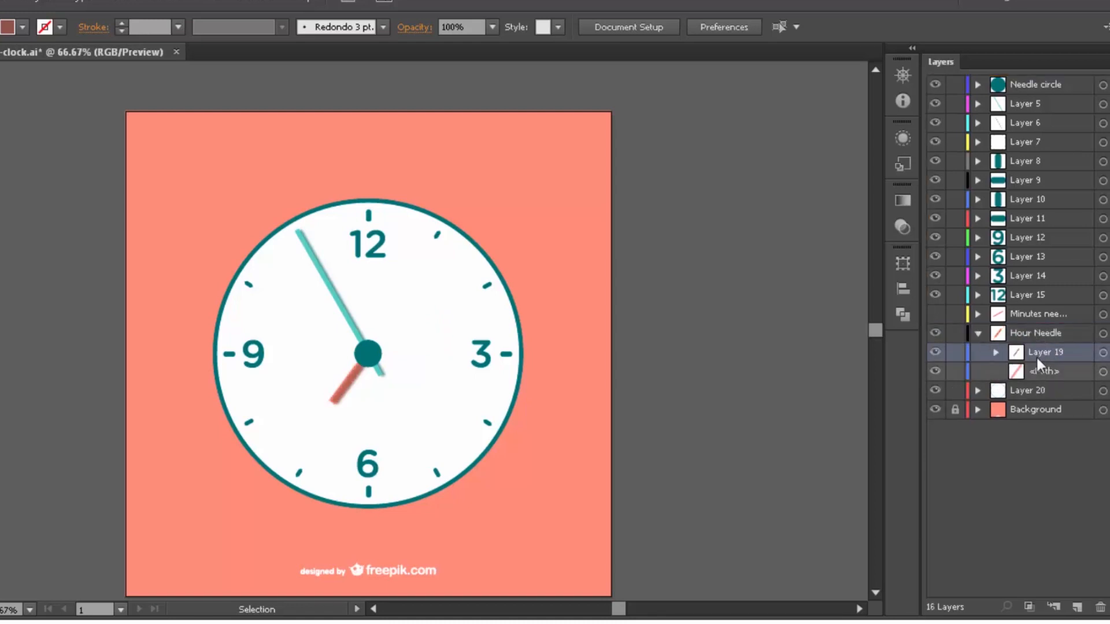
Save the layered clock artwork as 01-clock-Edited.ai via File > Save As.
{"action": "left_click", "coordinate": [88, 16]}
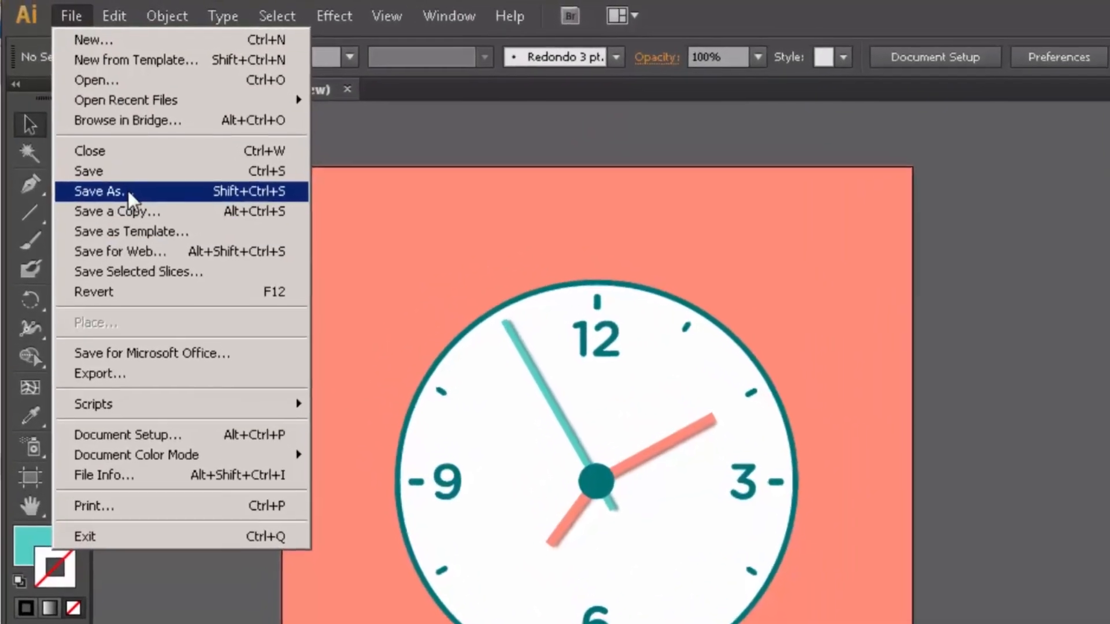
{"action": "left_click", "coordinate": [98, 190]}
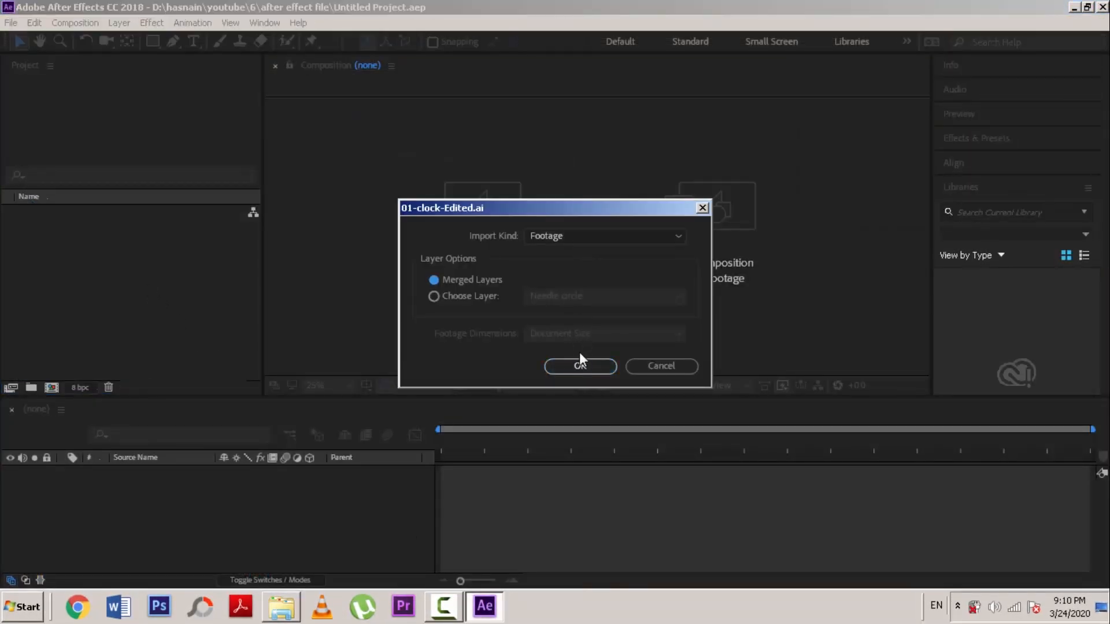
Import 01-clock-Edited.ai, replace it with a layered comp, and open that comp.
{"action": "left_click", "coordinate": [580, 366]}
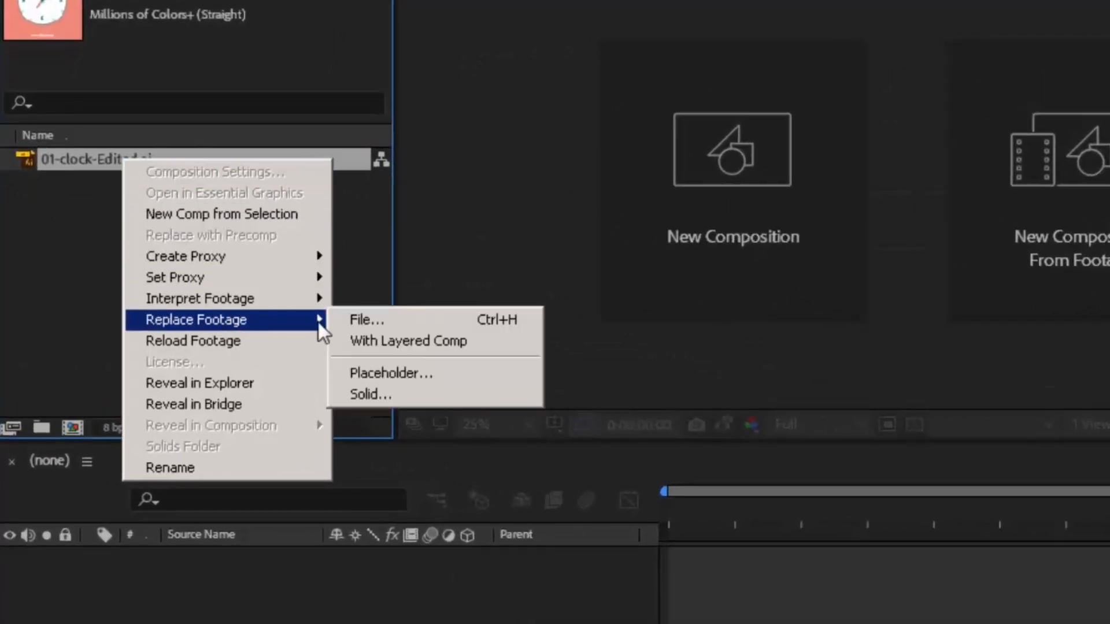
{"action": "mouse_move", "coordinate": [416, 345]}
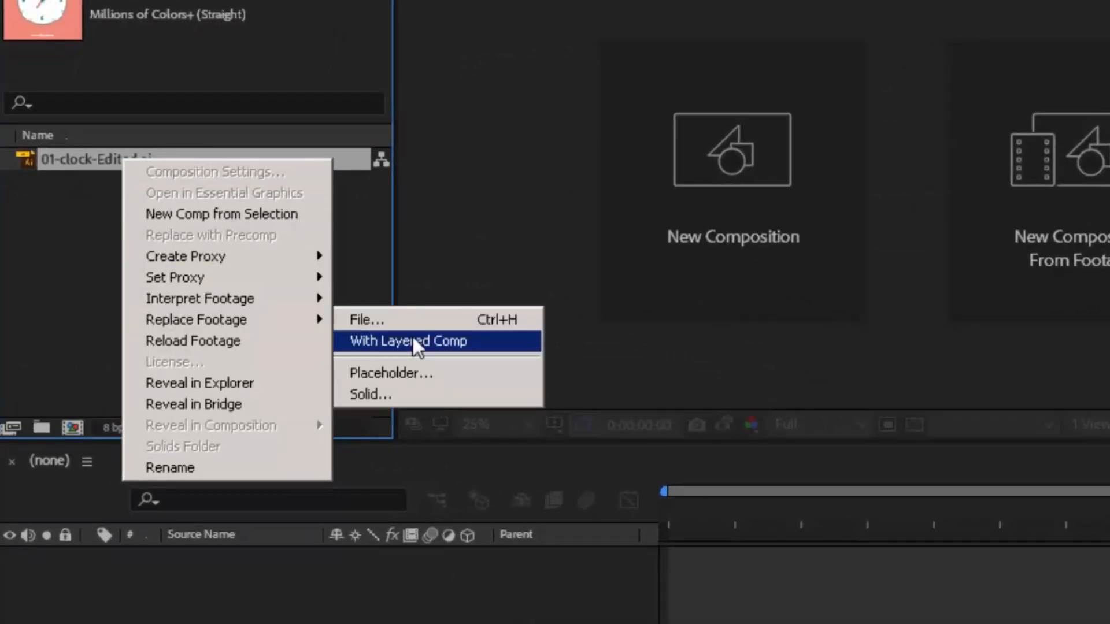
{"action": "left_click", "coordinate": [414, 341]}
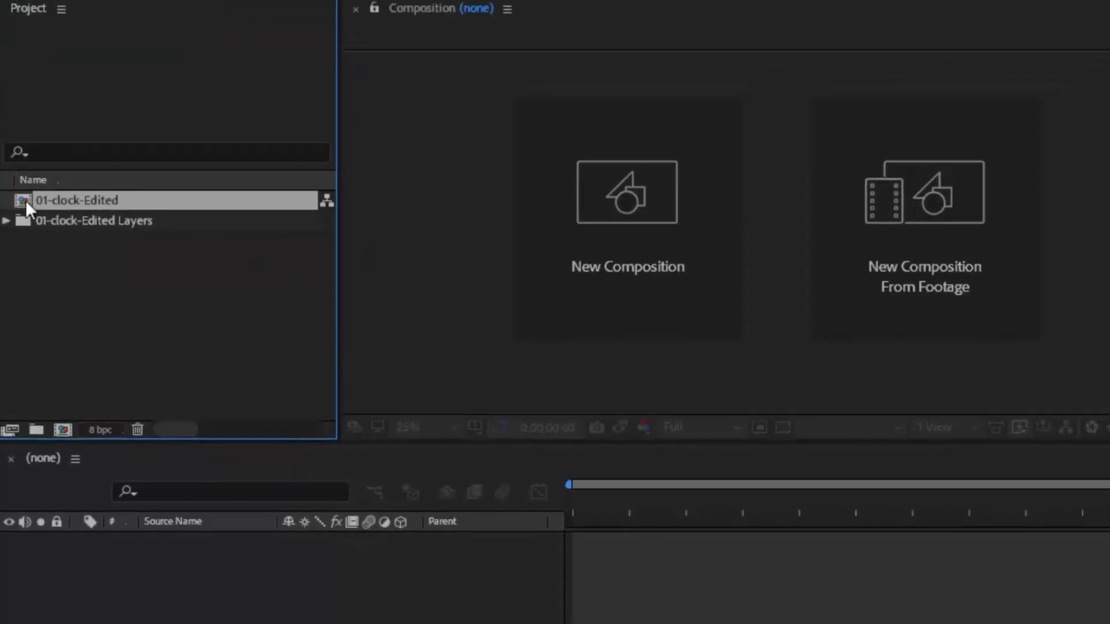
{"action": "double_click", "coordinate": [75, 200]}
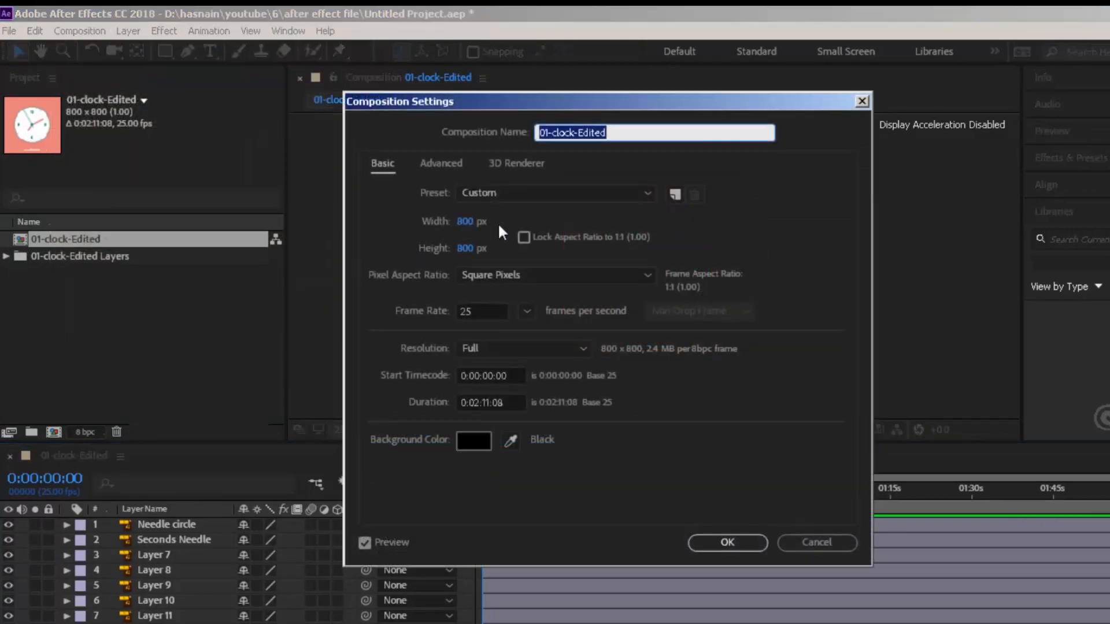
Confirm a new composition using the HDTV 1080 25 preset.
{"action": "left_click", "coordinate": [728, 543]}
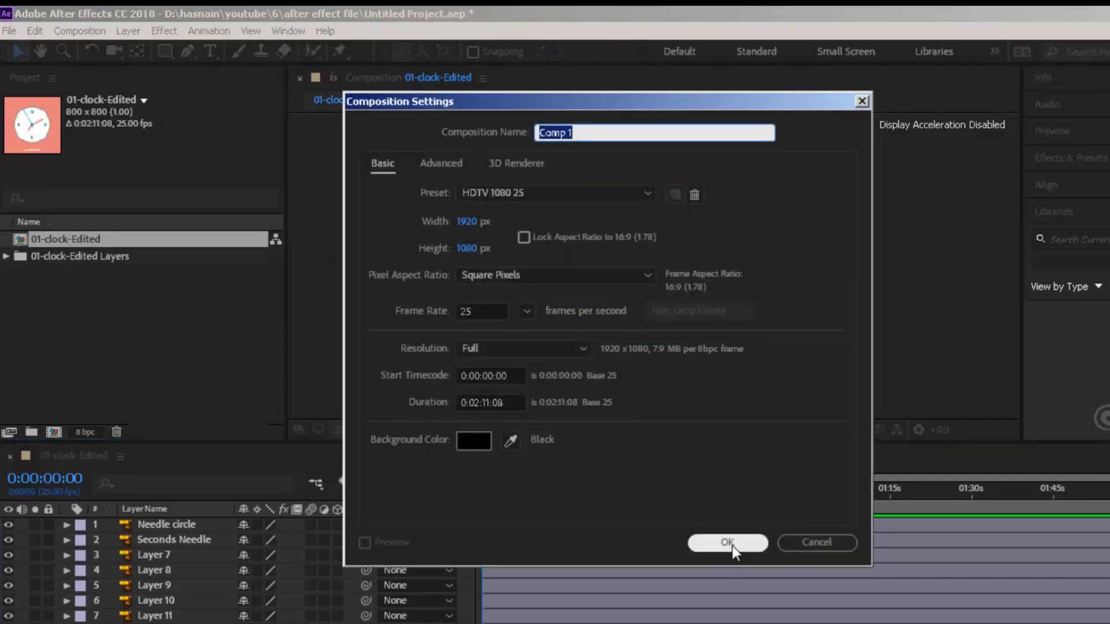
{"action": "left_click", "coordinate": [727, 543]}
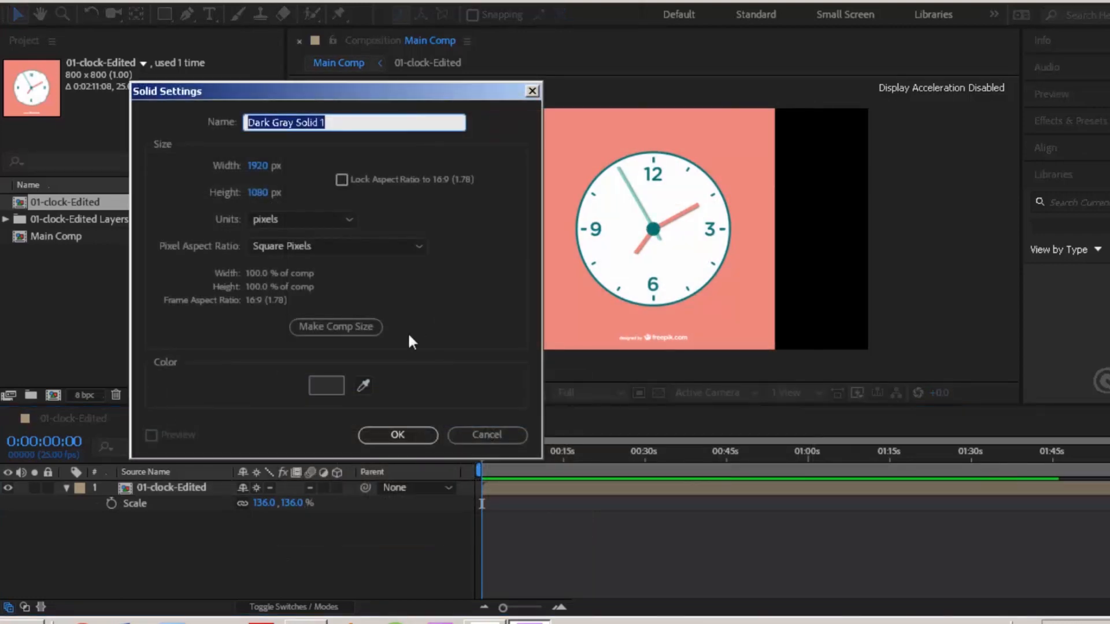
Create a solid named Background in the clock's salmon colour, picked with the eyedropper.
{"action": "left_click", "coordinate": [364, 386]}
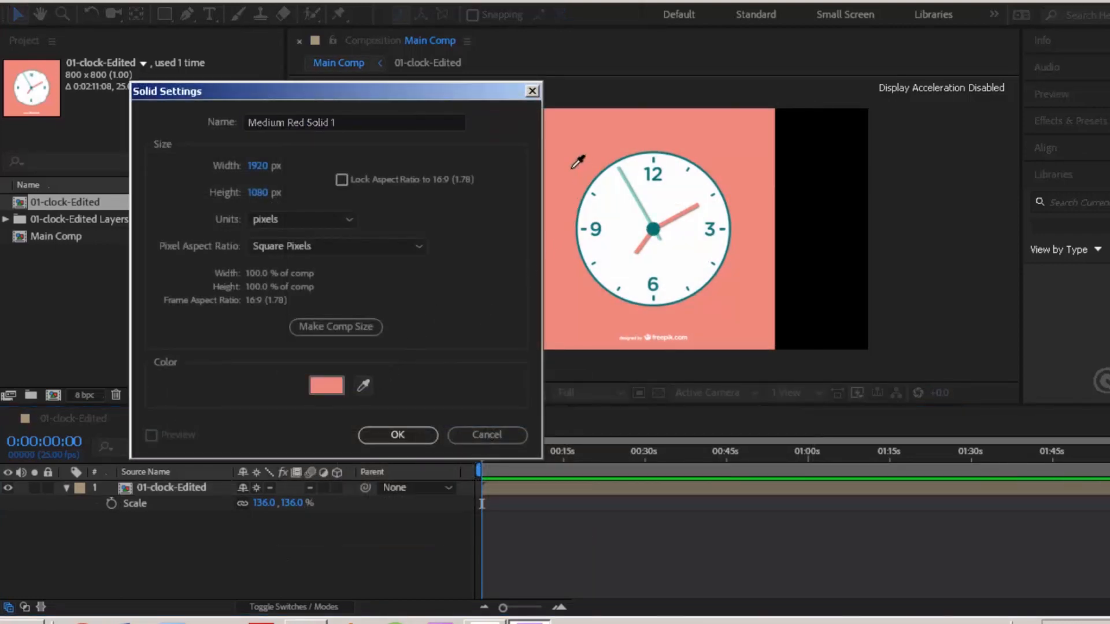
{"action": "type", "text": "Backgro"}
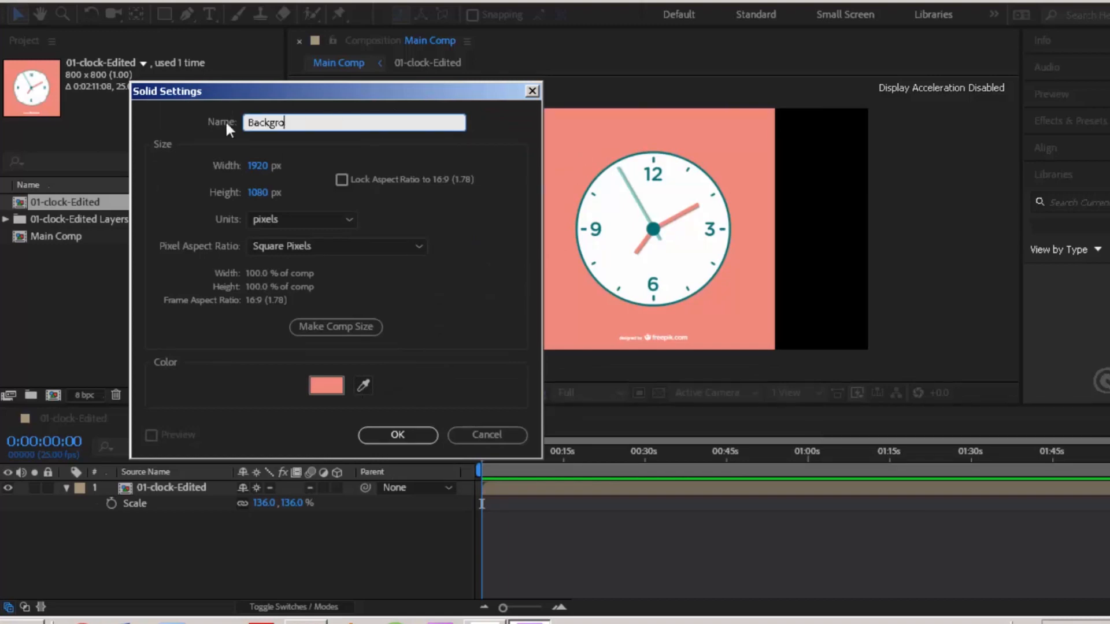
{"action": "left_click", "coordinate": [398, 435]}
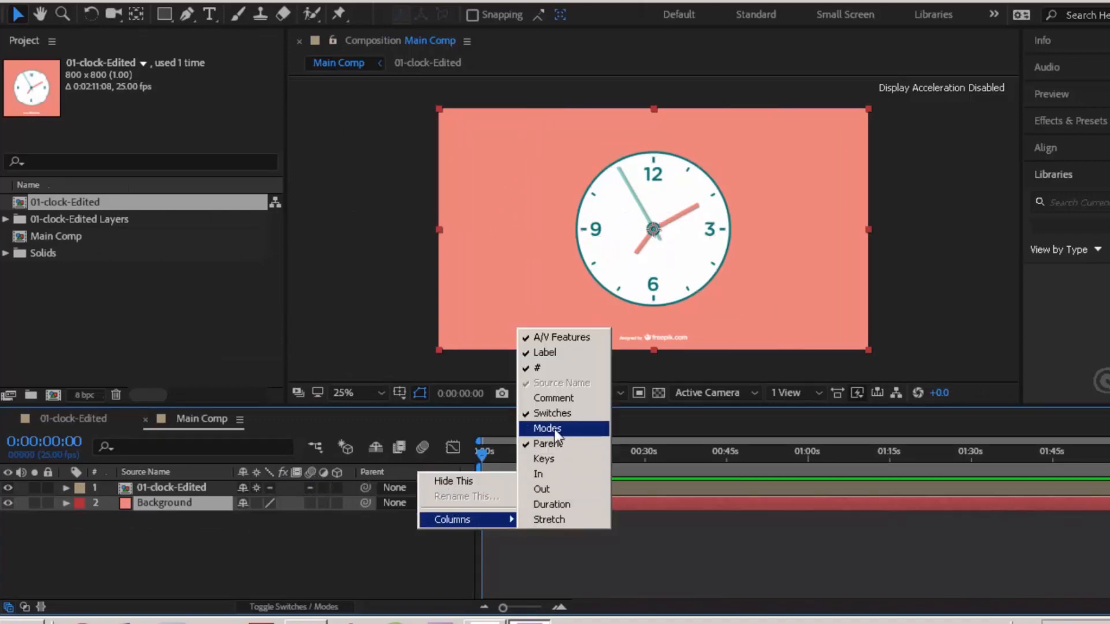
{"action": "mouse_move", "coordinate": [552, 413]}
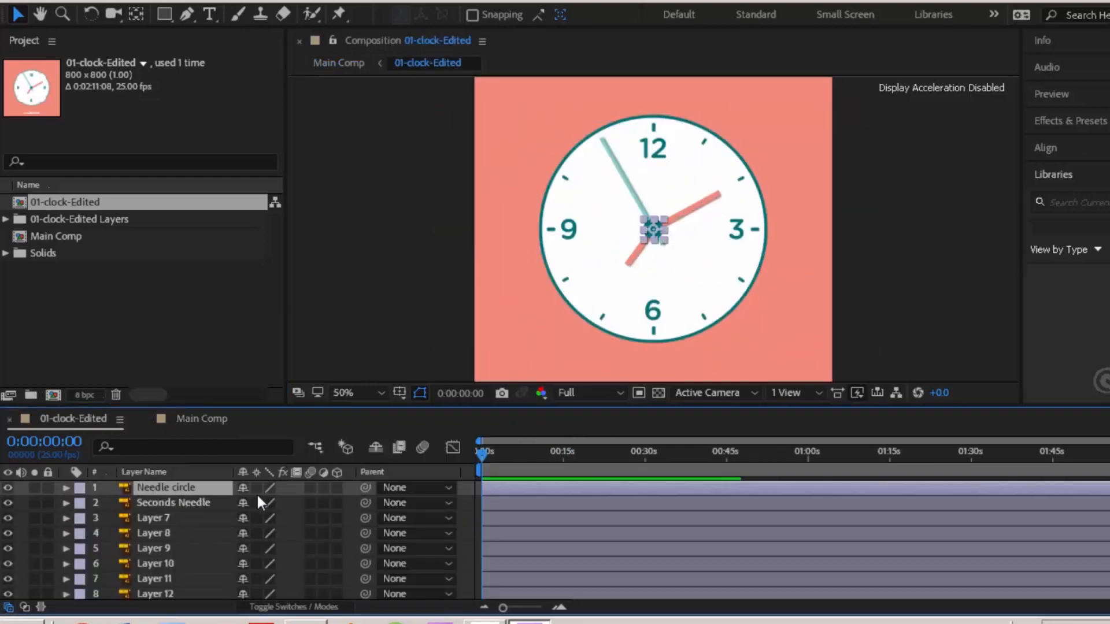
Zoom the clock comp to 100%, lock Needle circle, and select Seconds Needle.
{"action": "left_click", "coordinate": [354, 393]}
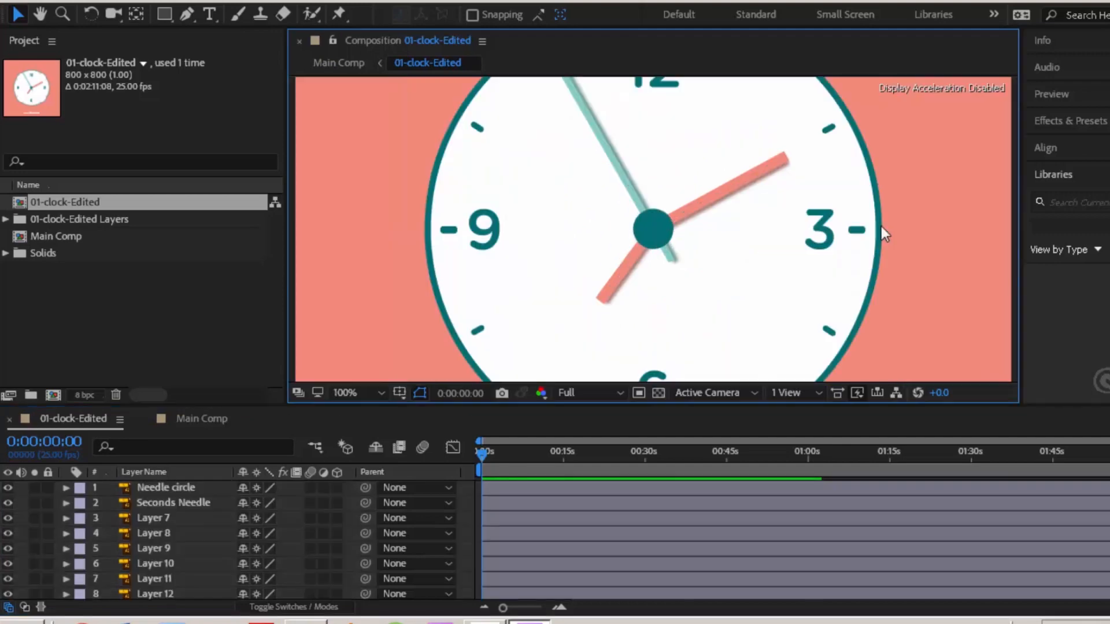
{"action": "left_click", "coordinate": [166, 488]}
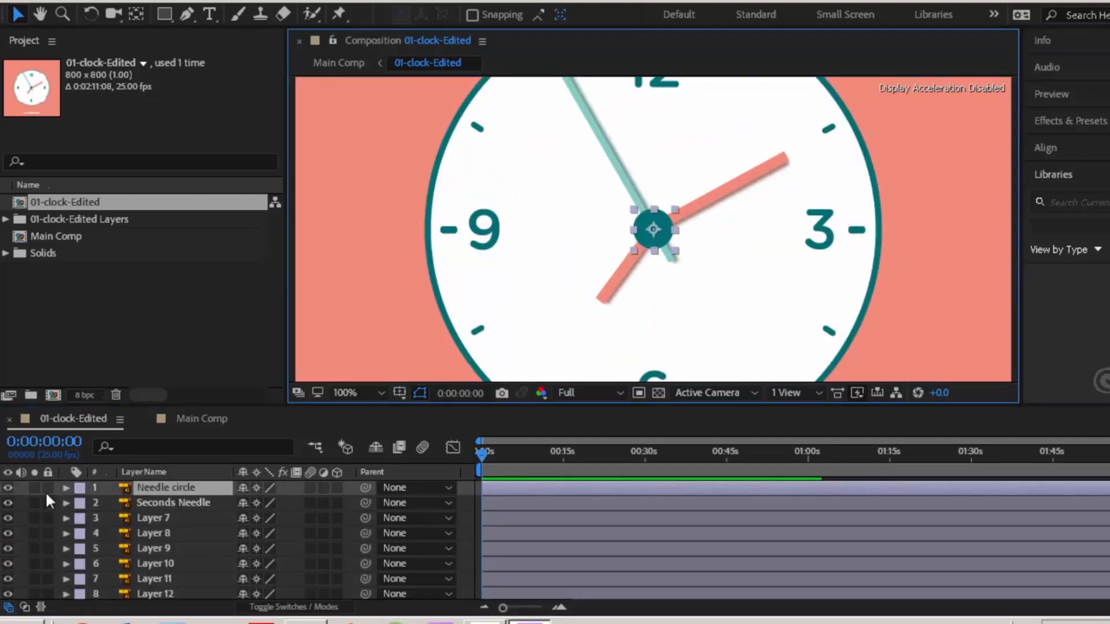
{"action": "left_click", "coordinate": [48, 487]}
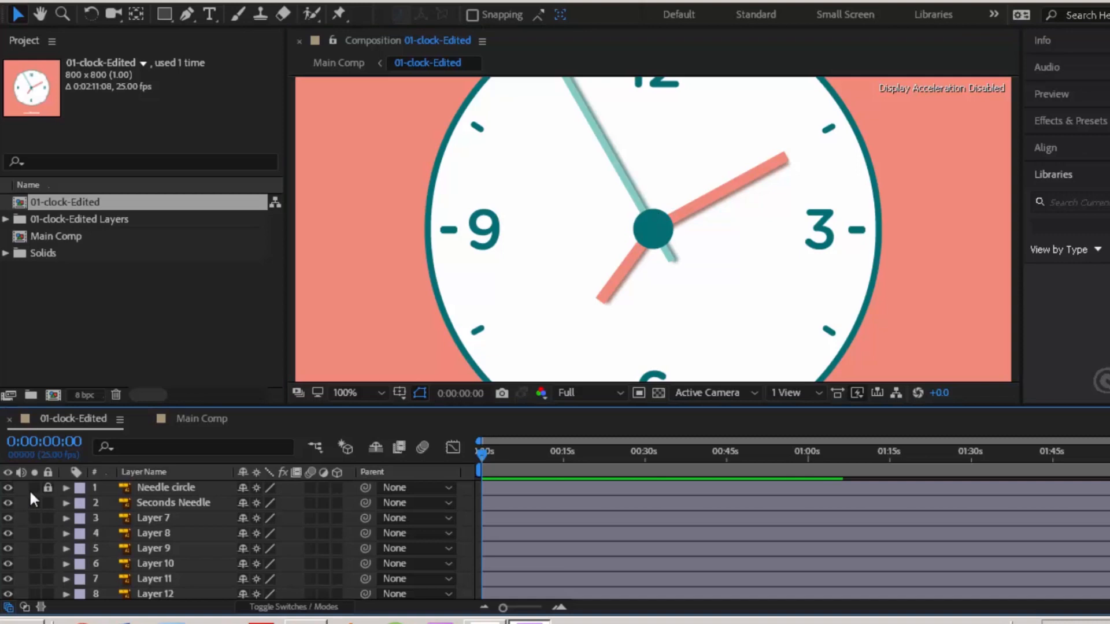
{"action": "left_click", "coordinate": [174, 503]}
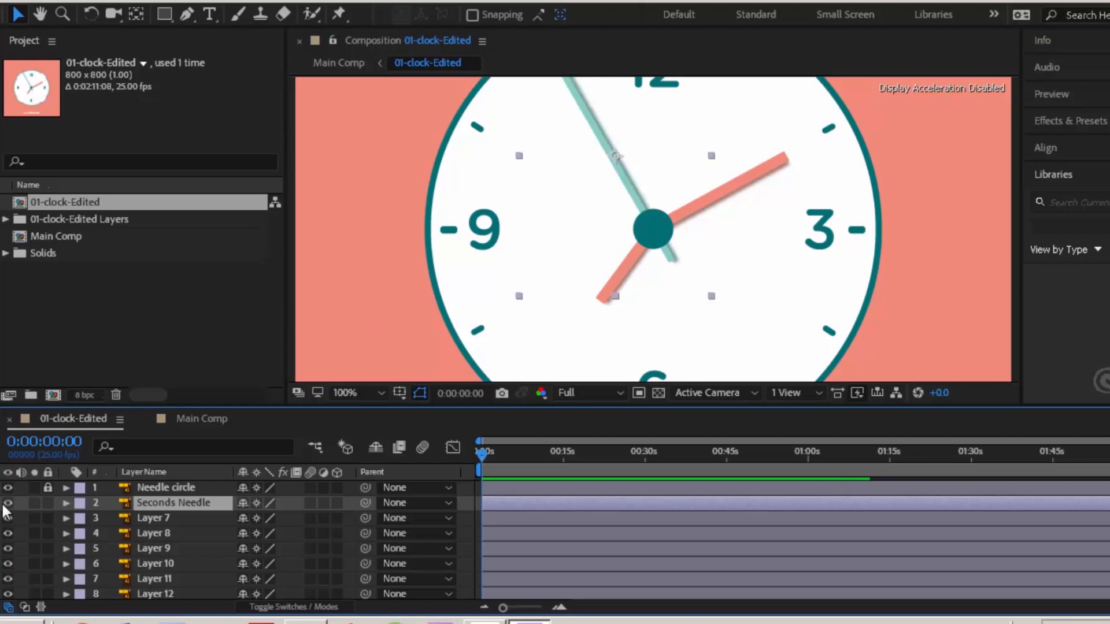
Fit the clock in the viewer and drag the Seconds Needle's anchor point to the centre.
{"action": "left_click", "coordinate": [68, 503]}
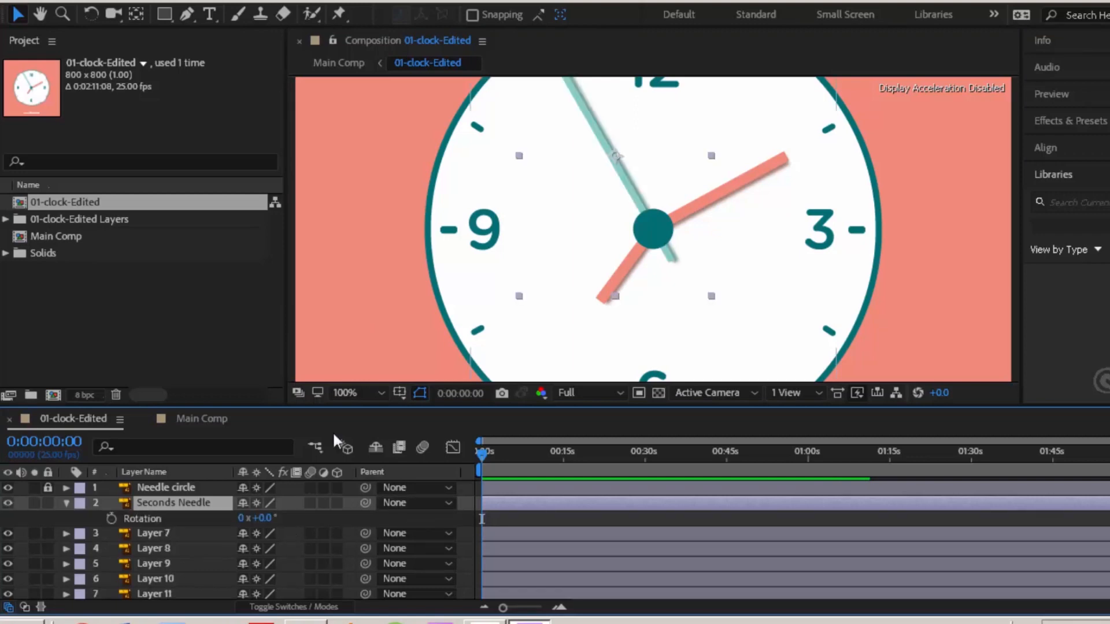
{"action": "left_click", "coordinate": [359, 394]}
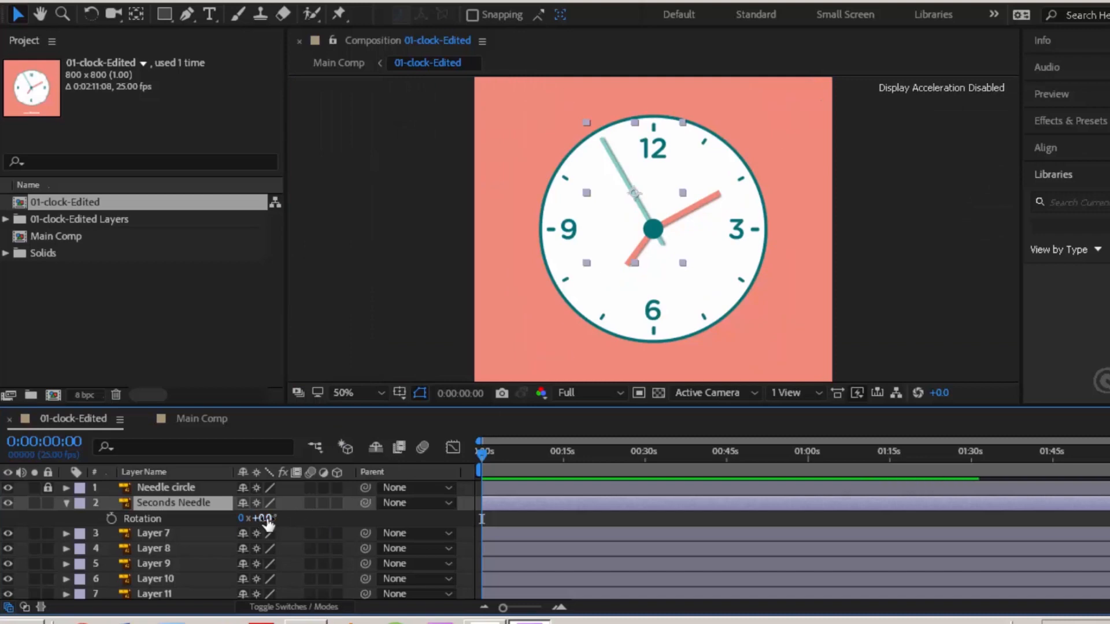
{"action": "left_click_drag", "start_coordinate": [259, 518], "coordinate": [276, 518]}
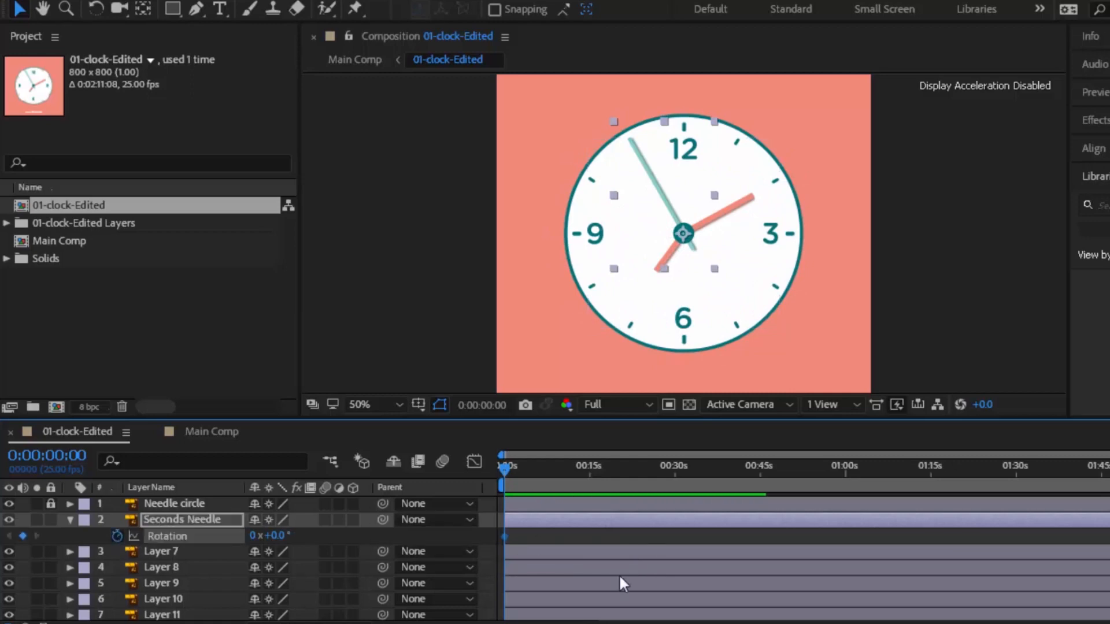
Give Layers 7–20, the clock's numbers and ticks, a pink label colour.
{"action": "left_click", "coordinate": [658, 471]}
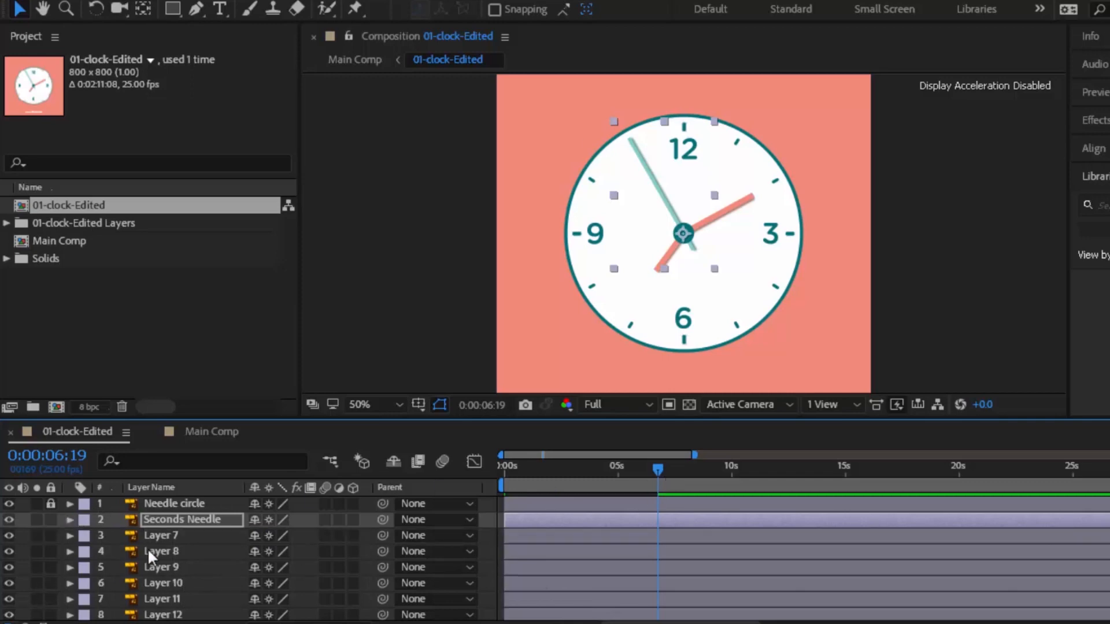
{"action": "left_click", "coordinate": [160, 535]}
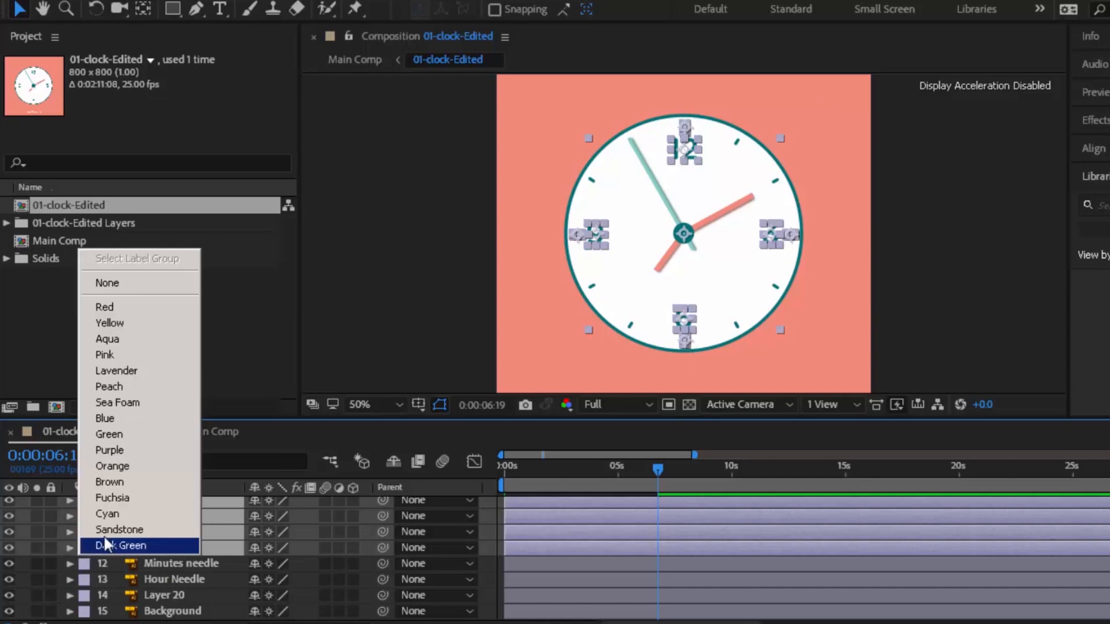
{"action": "left_click", "coordinate": [121, 546]}
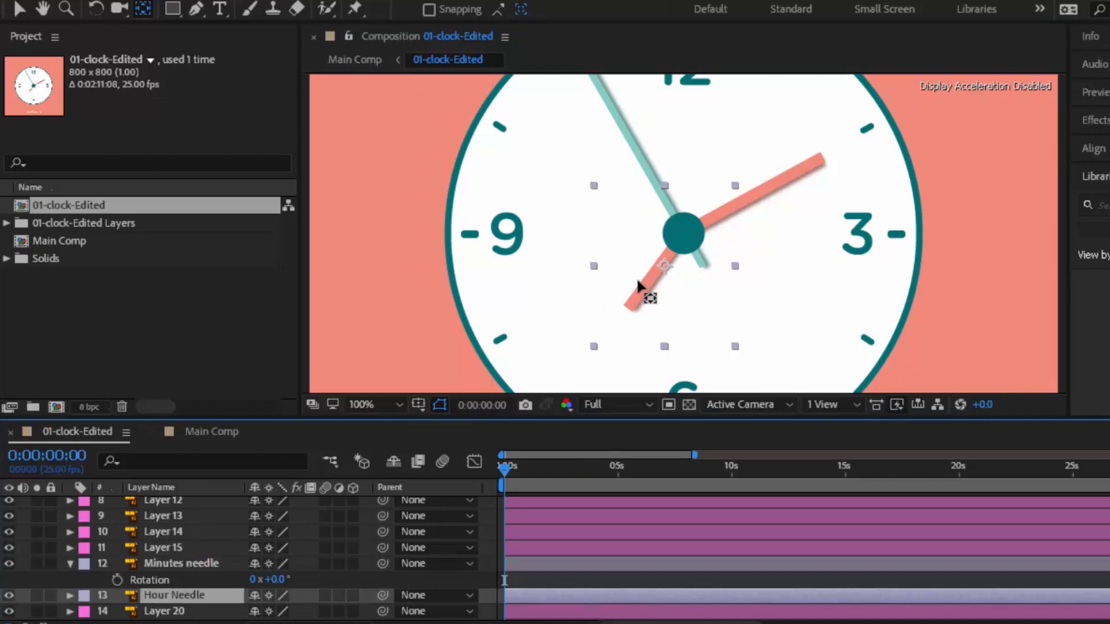
Reveal the Hour Needle's Rotation and add its starting Rotation keyframe at 0s.
{"action": "left_click", "coordinate": [168, 595]}
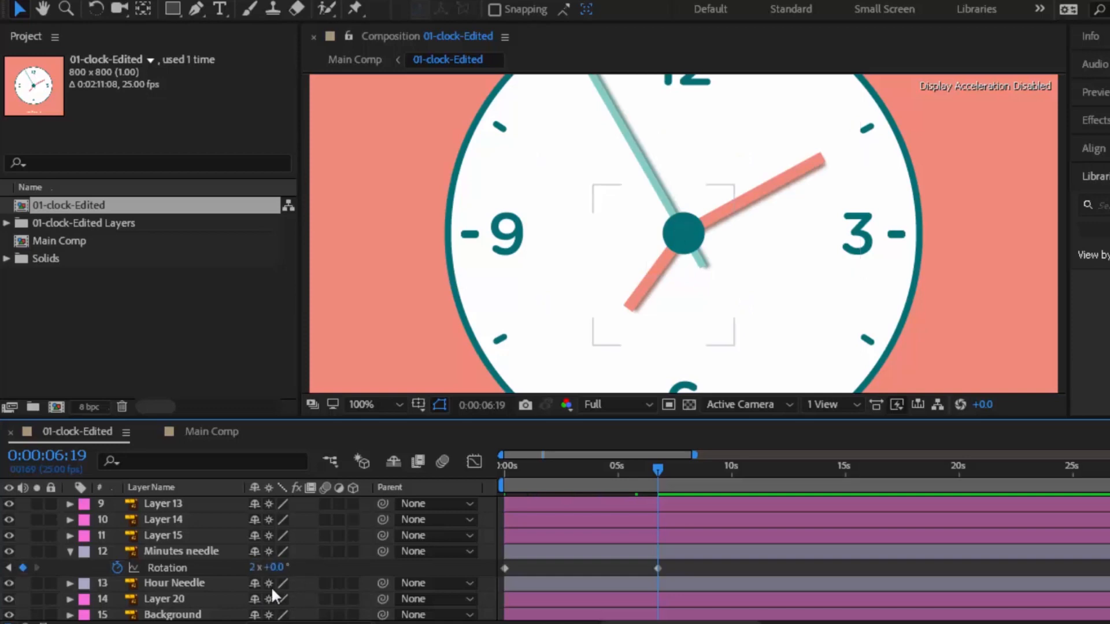
{"action": "left_click", "coordinate": [173, 583]}
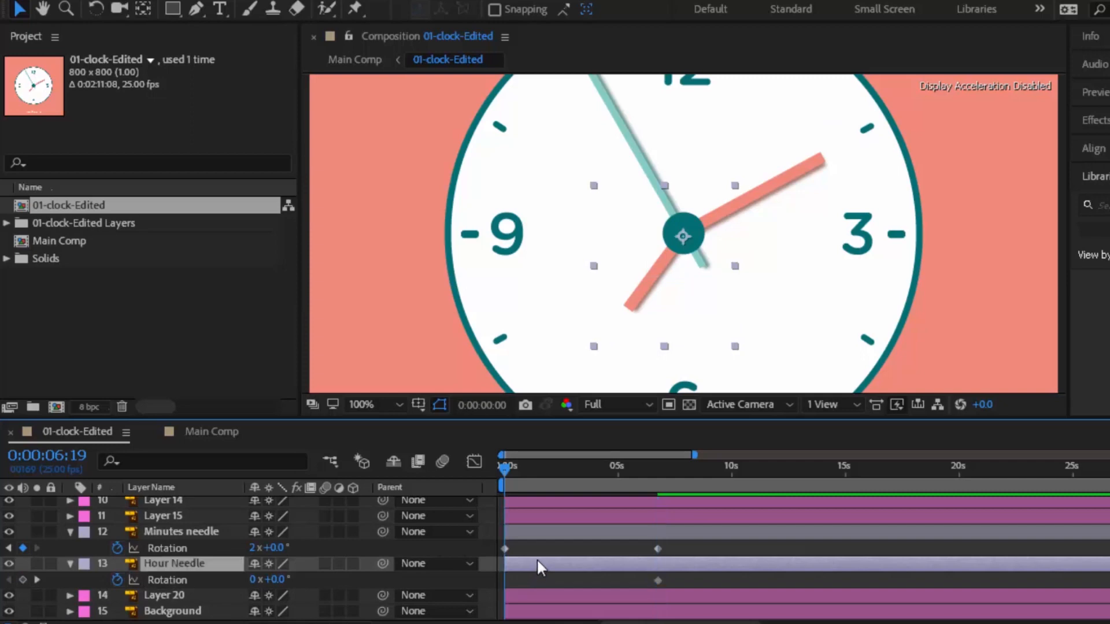
{"action": "left_click", "coordinate": [504, 476]}
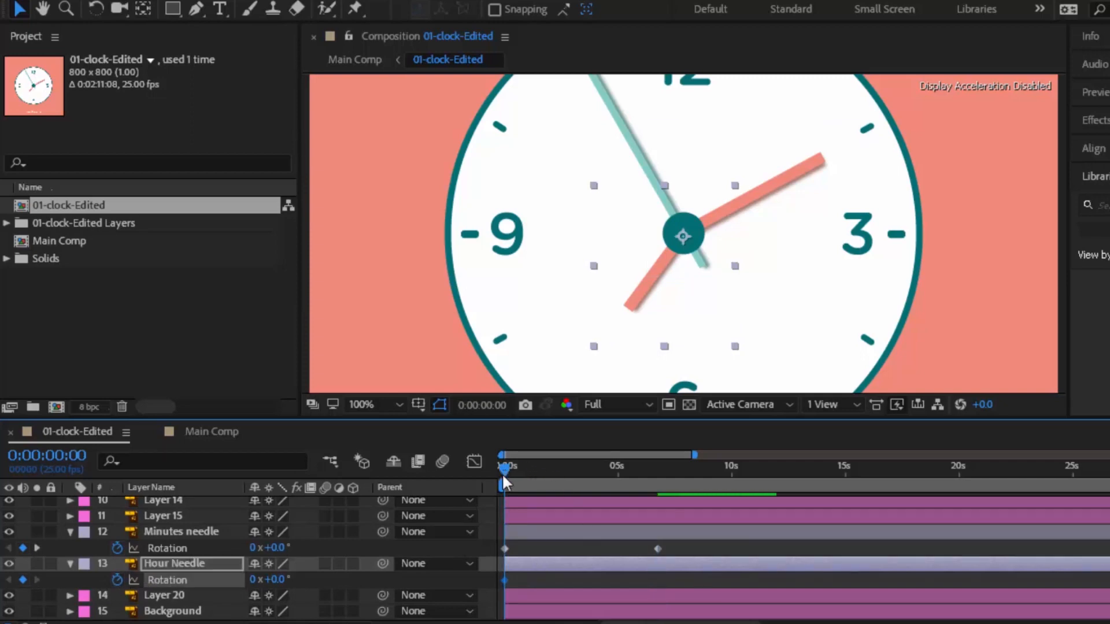
{"action": "left_click", "coordinate": [658, 469]}
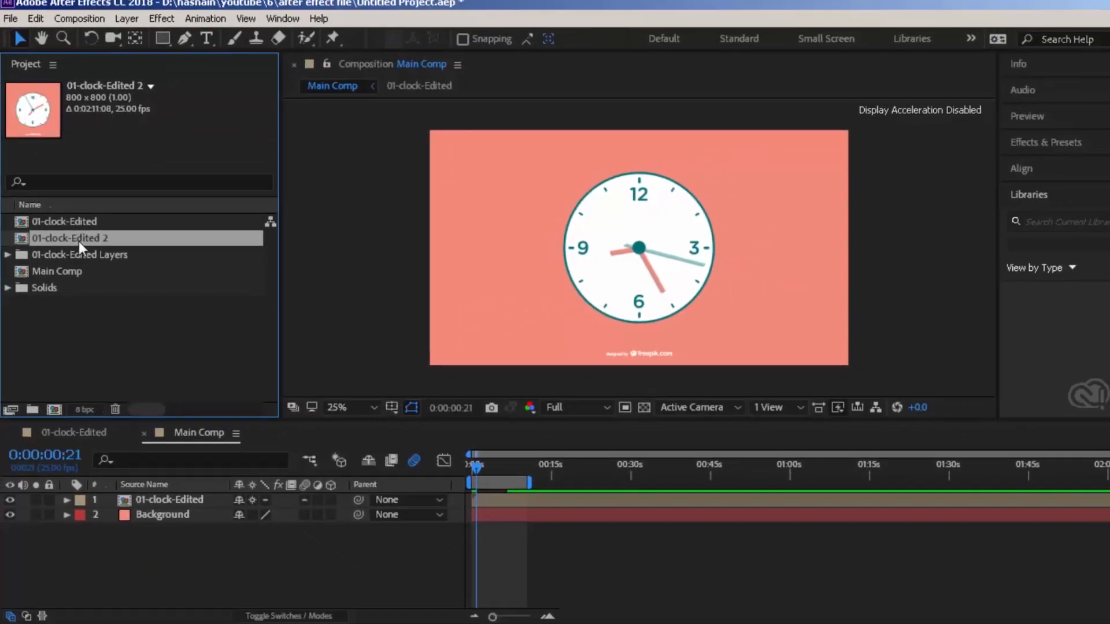
In 01-clock-Edited 2, drag the Seconds Needle's last Rotation key toward 1:00.
{"action": "double_click", "coordinate": [75, 238]}
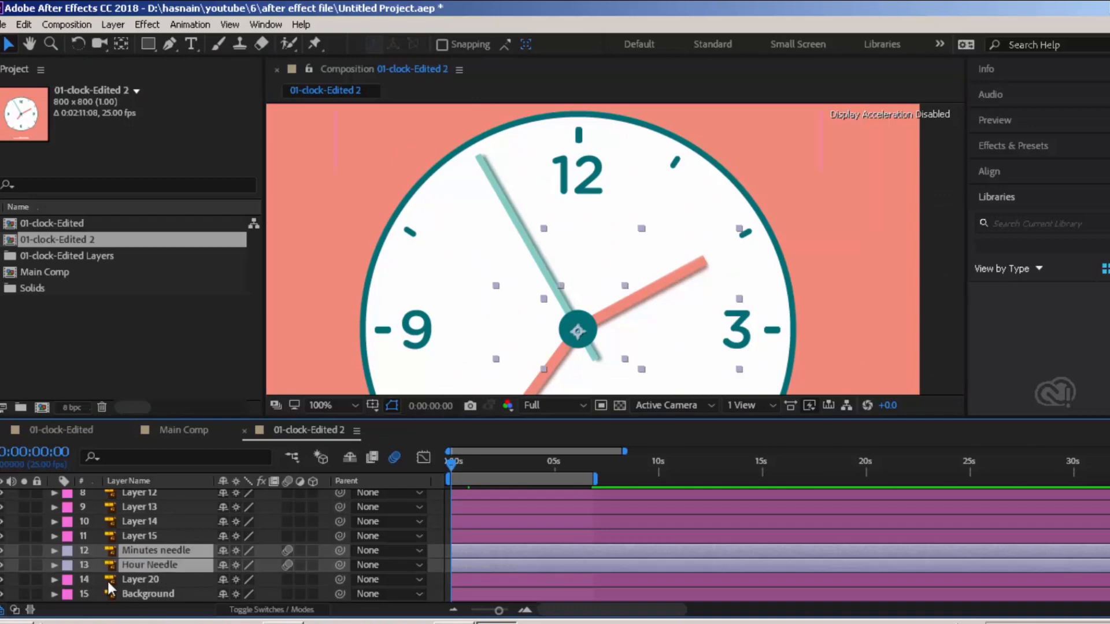
{"action": "left_click", "coordinate": [56, 565]}
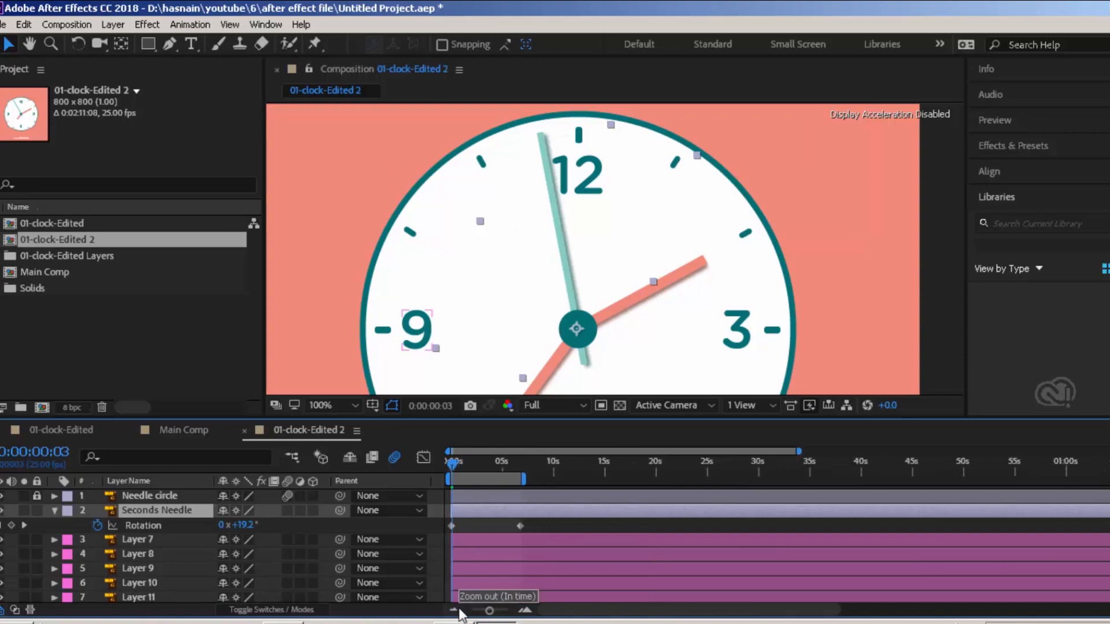
{"action": "left_click", "coordinate": [452, 610]}
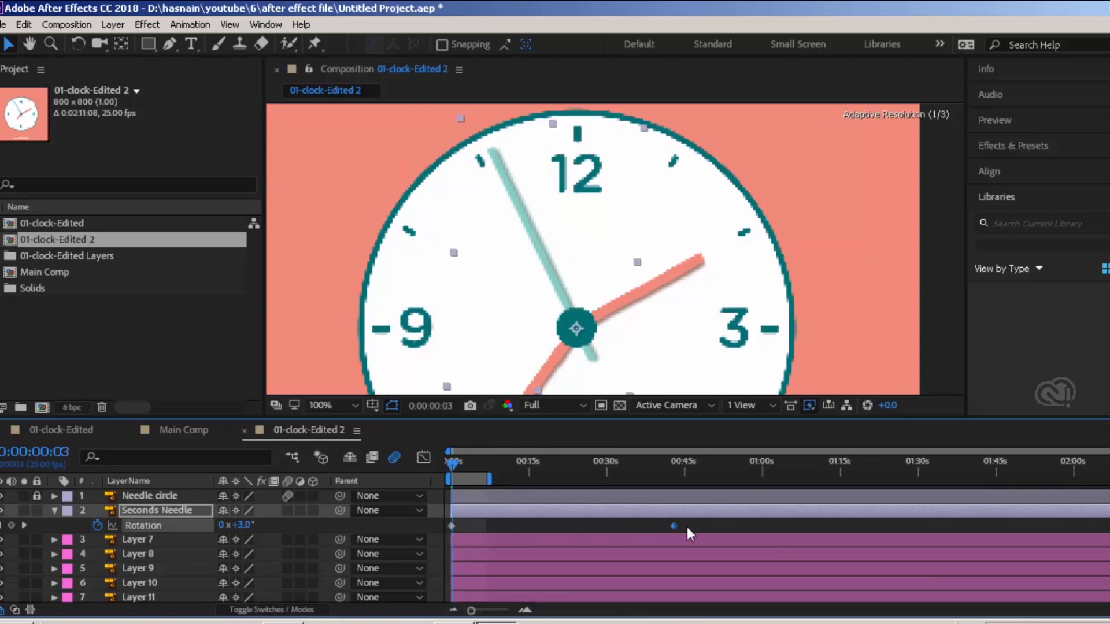
{"action": "left_click_drag", "start_coordinate": [673, 526], "coordinate": [764, 526]}
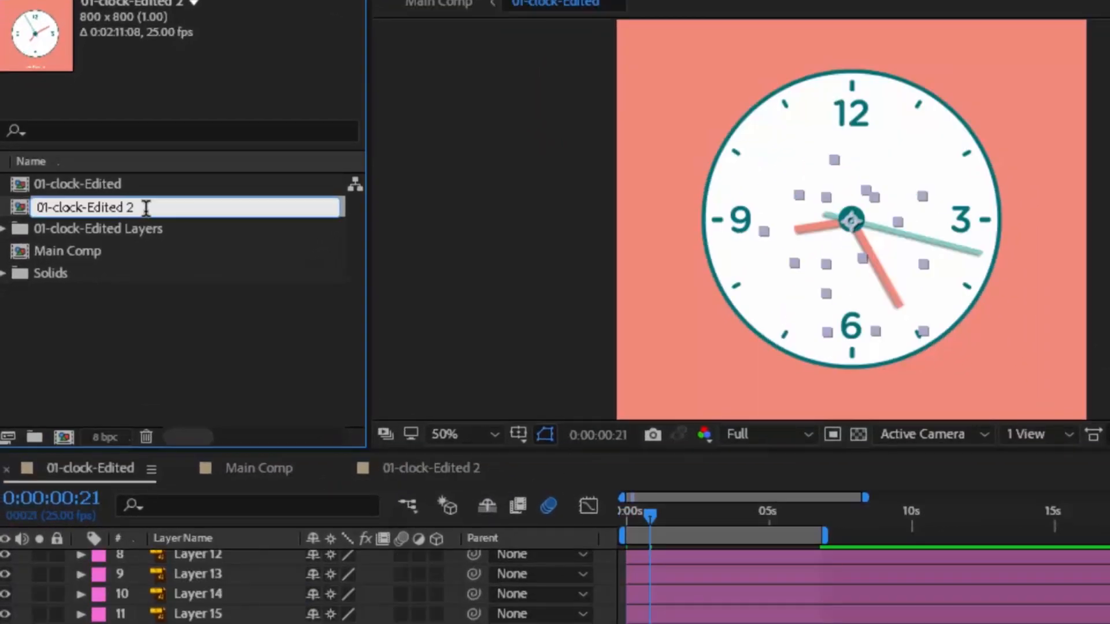
Type 'Comp' as part of naming the duplicated composition.
{"action": "type", "text": "Comp"}
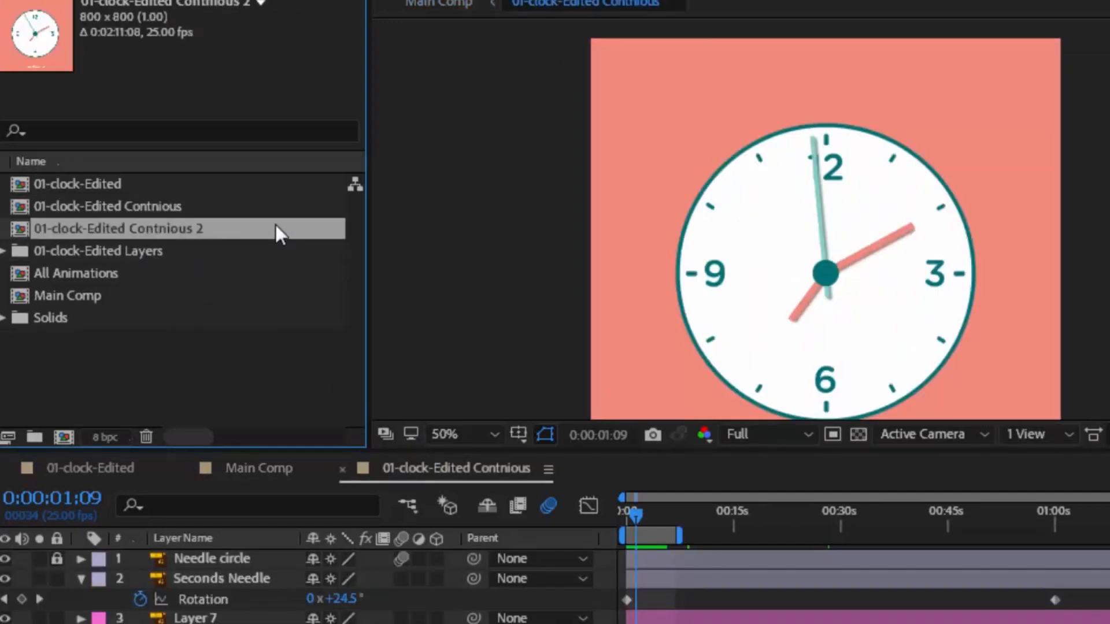
Rename the second copy 'Tik Tik' and name the duplicated Seconds Needle layer 'refrence'.
{"action": "double_click", "coordinate": [118, 229]}
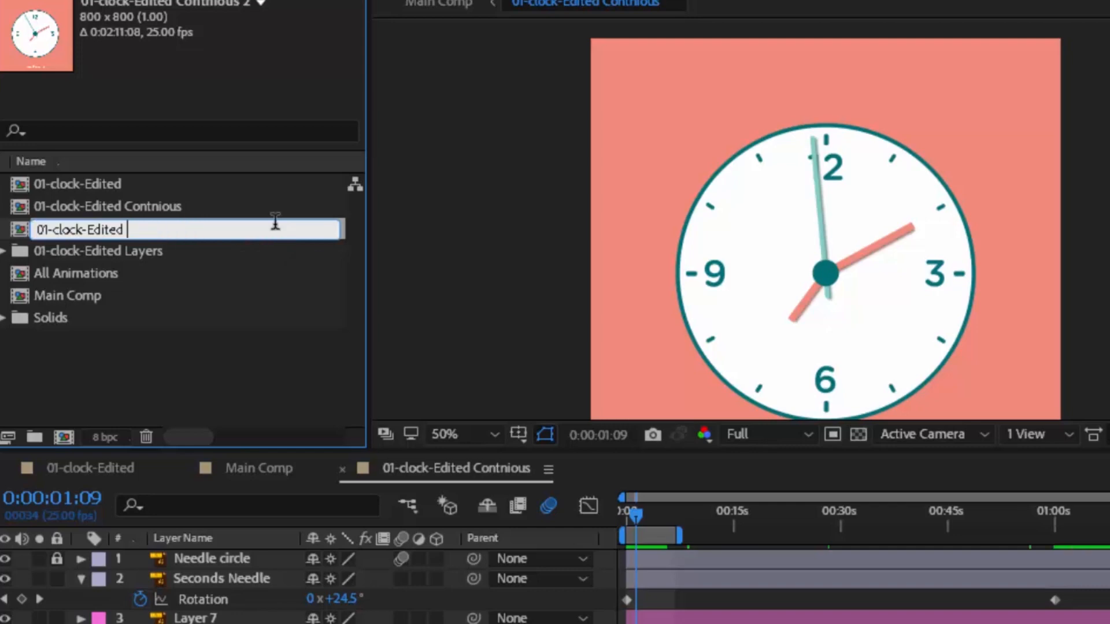
{"action": "type", "text": "Tik Tik"}
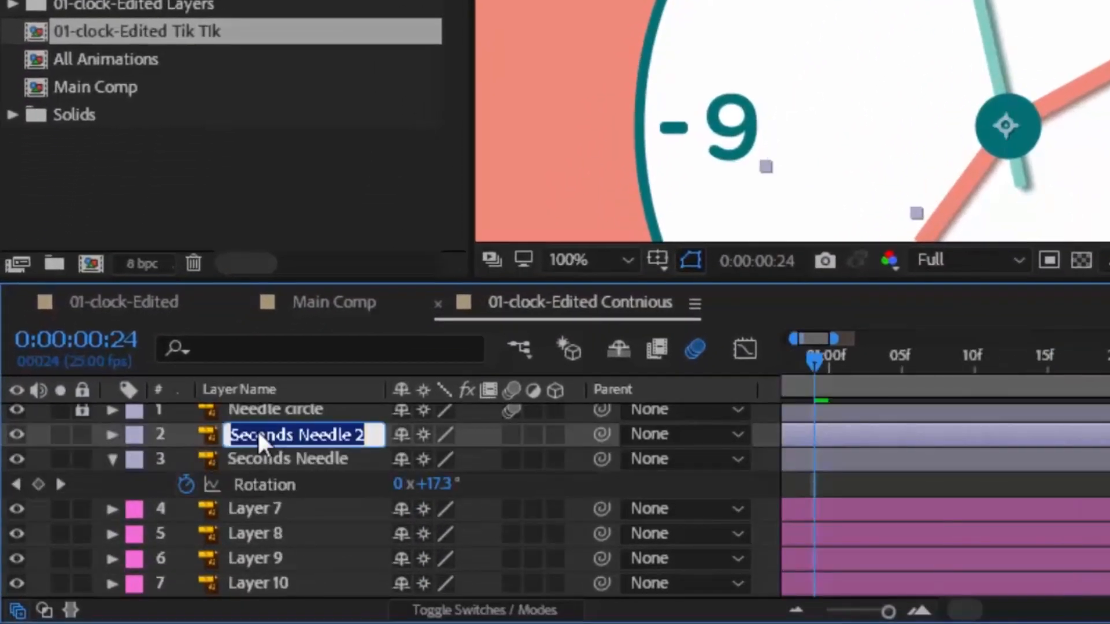
{"action": "type", "text": "refrence"}
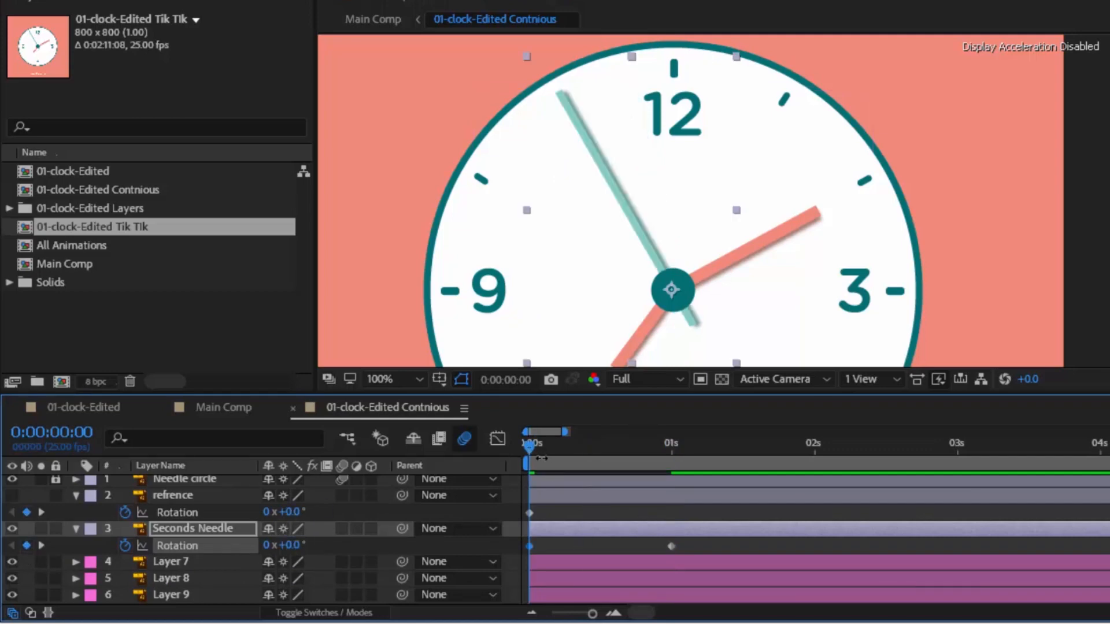
Add paired Seconds Needle Rotation keys around 1s and 2s for the 18° and 36° ticks.
{"action": "left_click", "coordinate": [671, 446]}
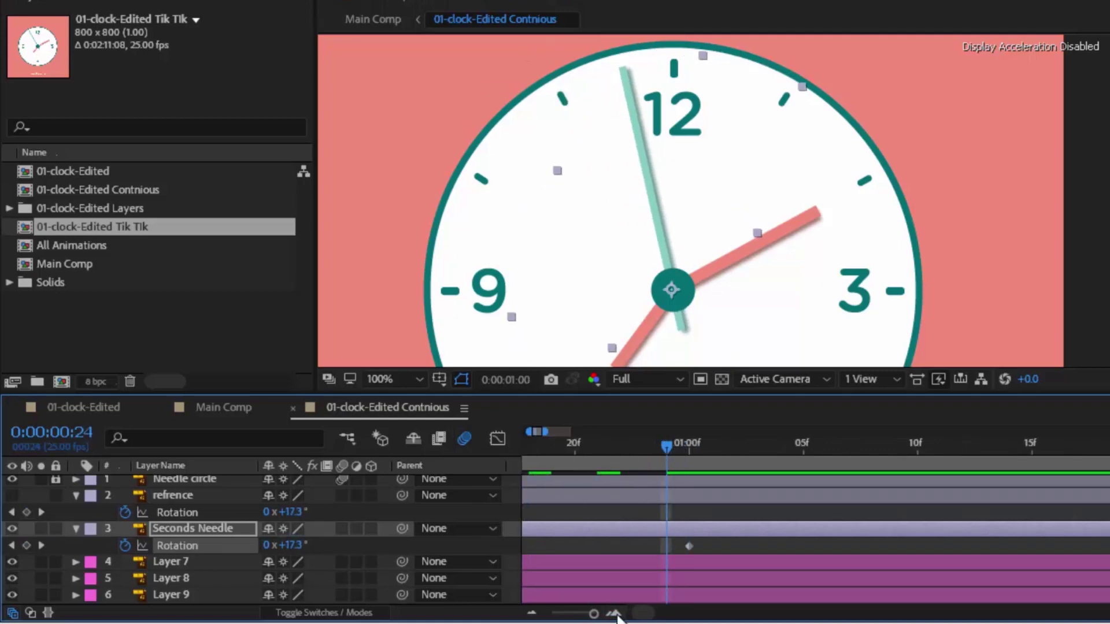
{"action": "double_click", "coordinate": [290, 545]}
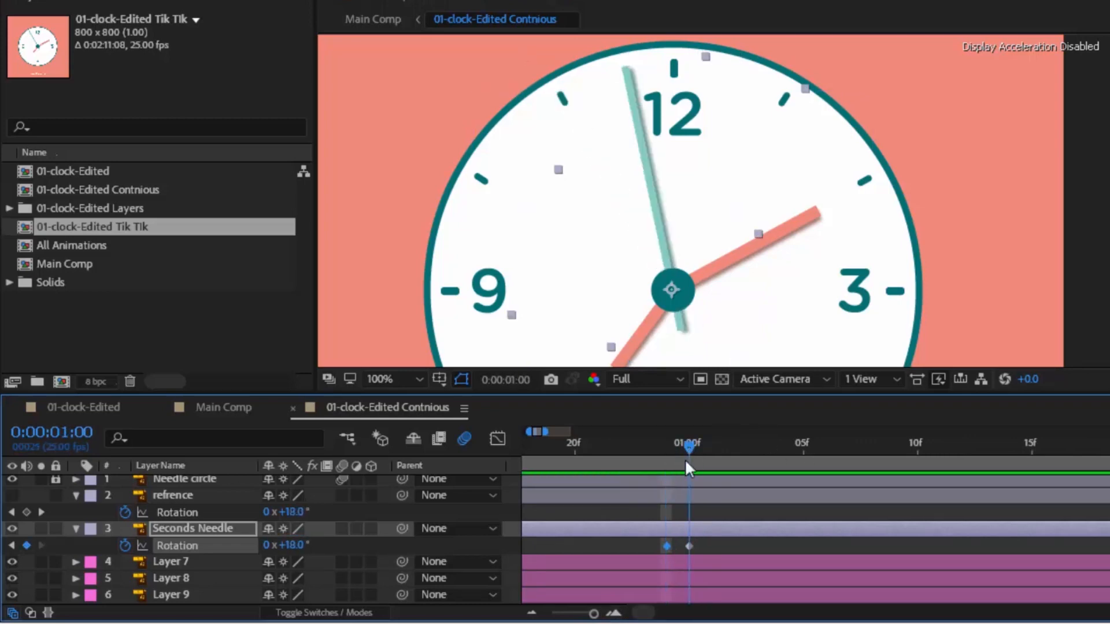
{"action": "left_click", "coordinate": [533, 614]}
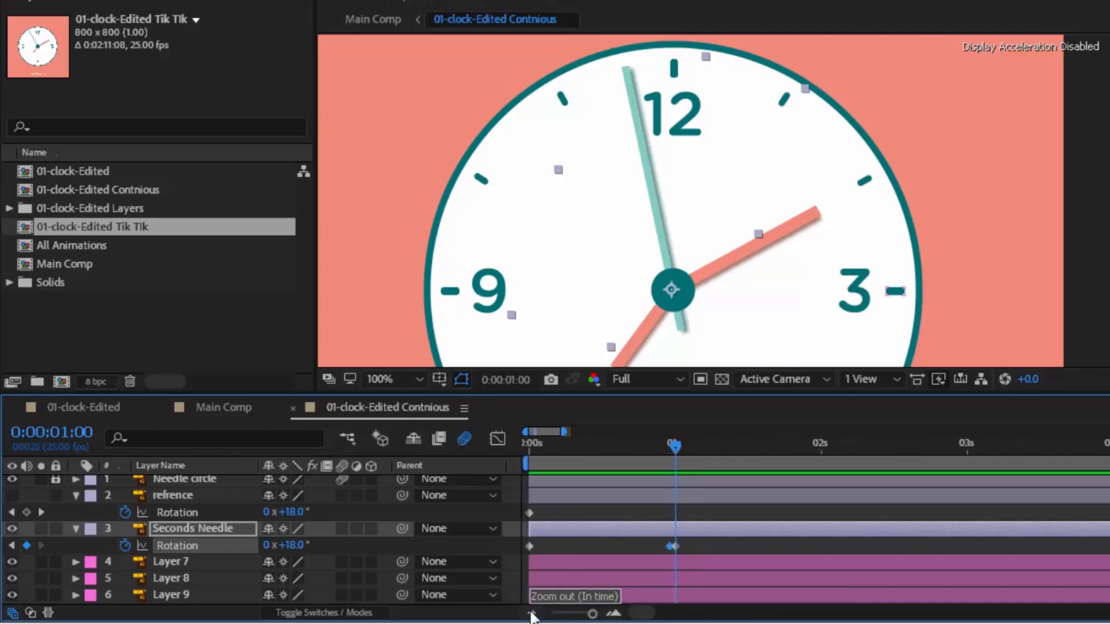
{"action": "mouse_move", "coordinate": [681, 452]}
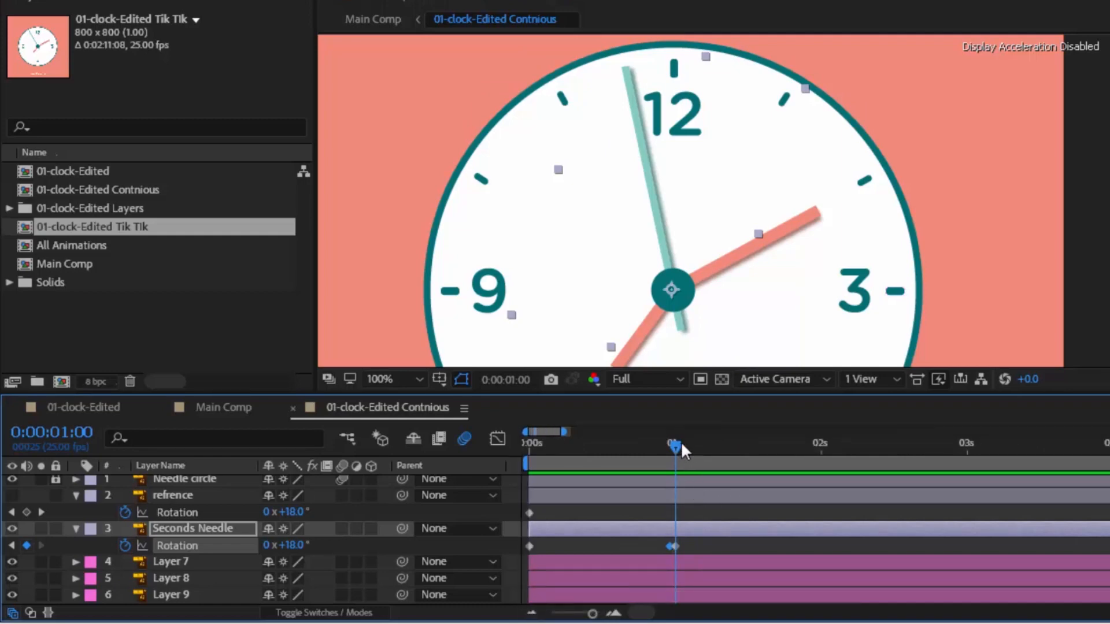
{"action": "left_click_drag", "start_coordinate": [673, 451], "coordinate": [821, 451]}
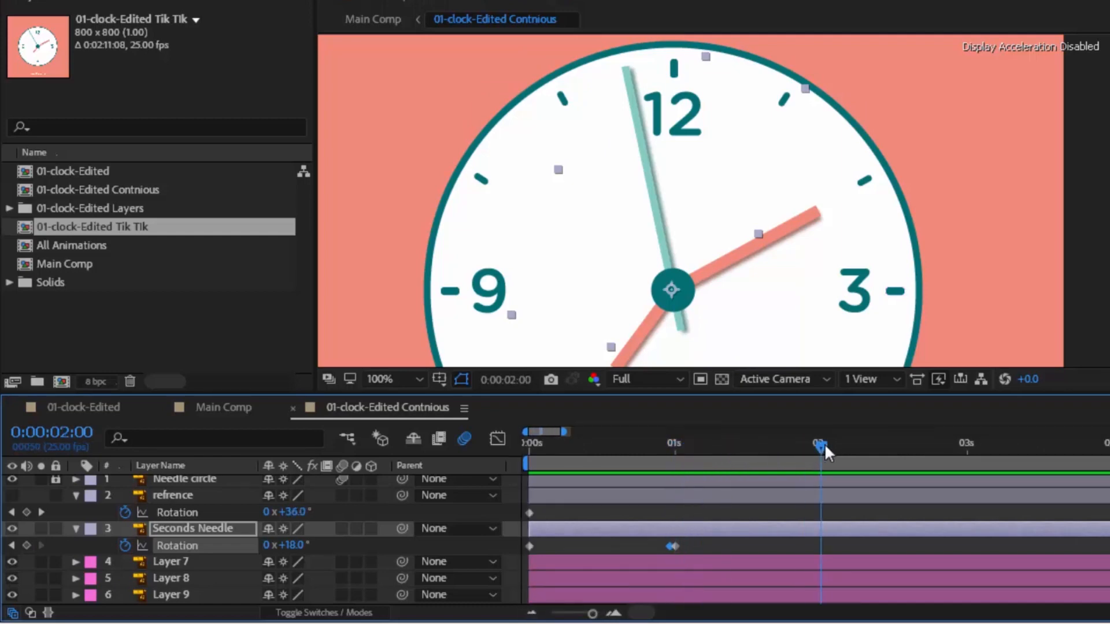
{"action": "double_click", "coordinate": [288, 546]}
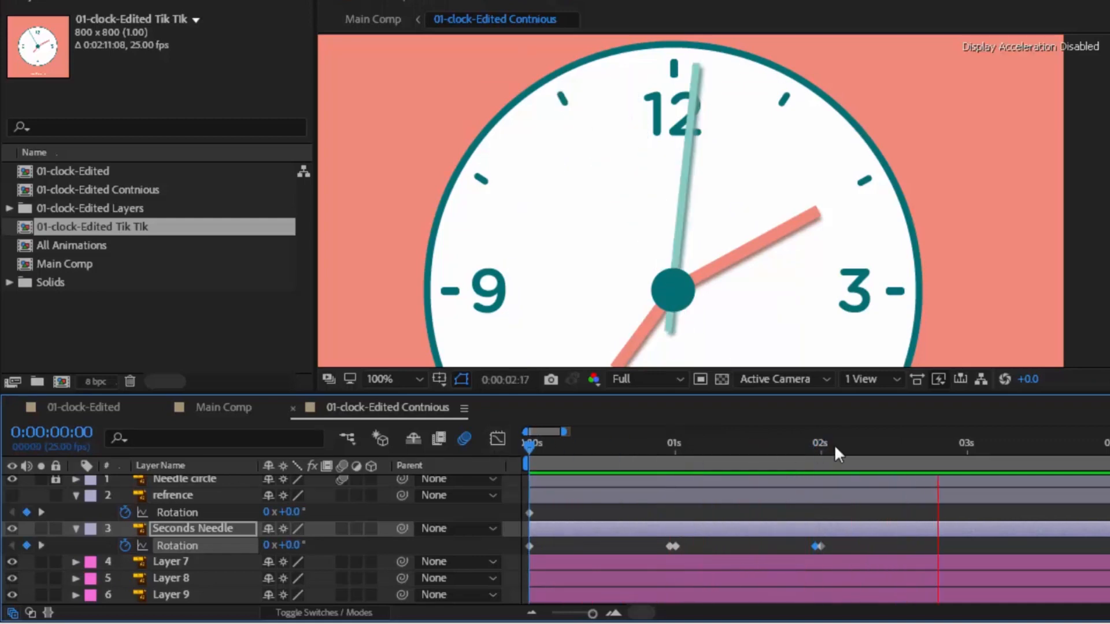
Key the held angle one frame before 3s, then enter 72° for the 4s tick.
{"action": "left_click", "coordinate": [937, 447]}
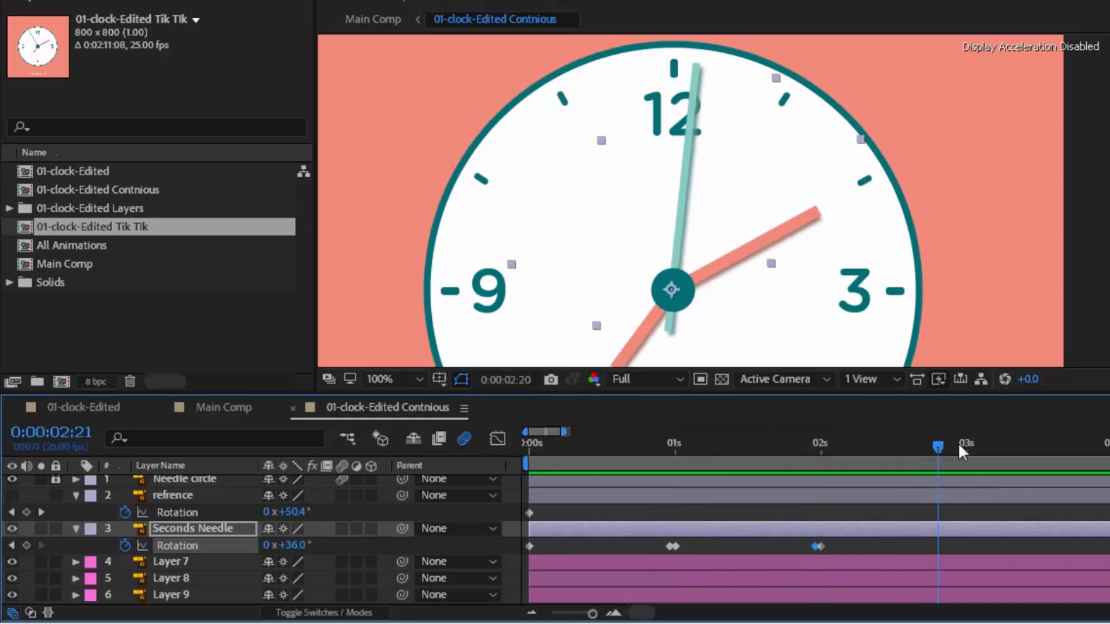
{"action": "left_click_drag", "start_coordinate": [938, 446], "coordinate": [956, 445]}
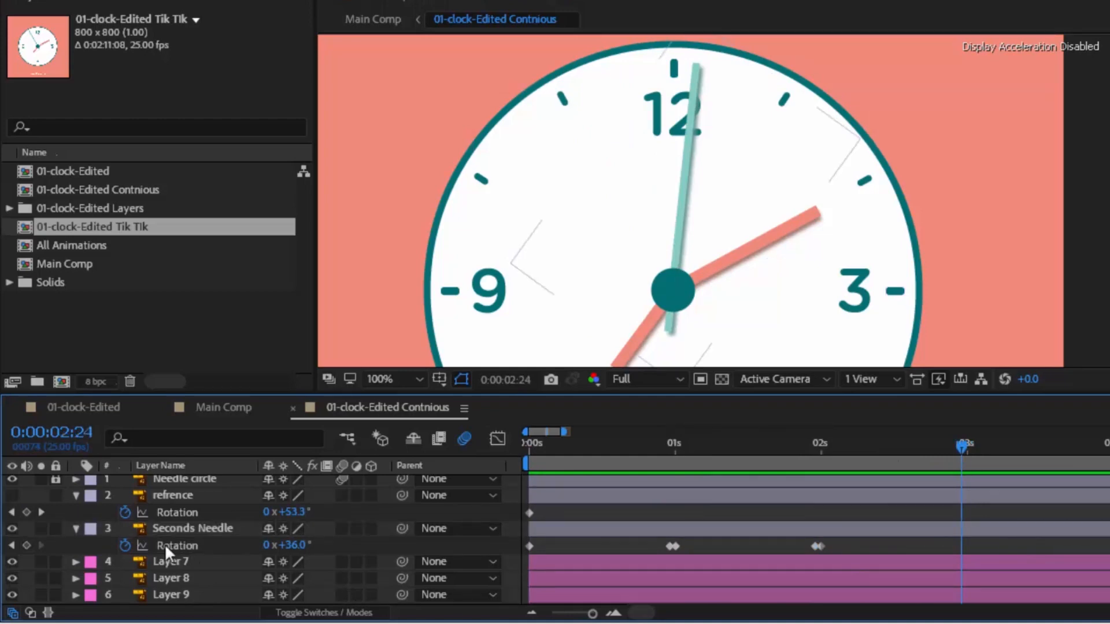
{"action": "left_click", "coordinate": [192, 529]}
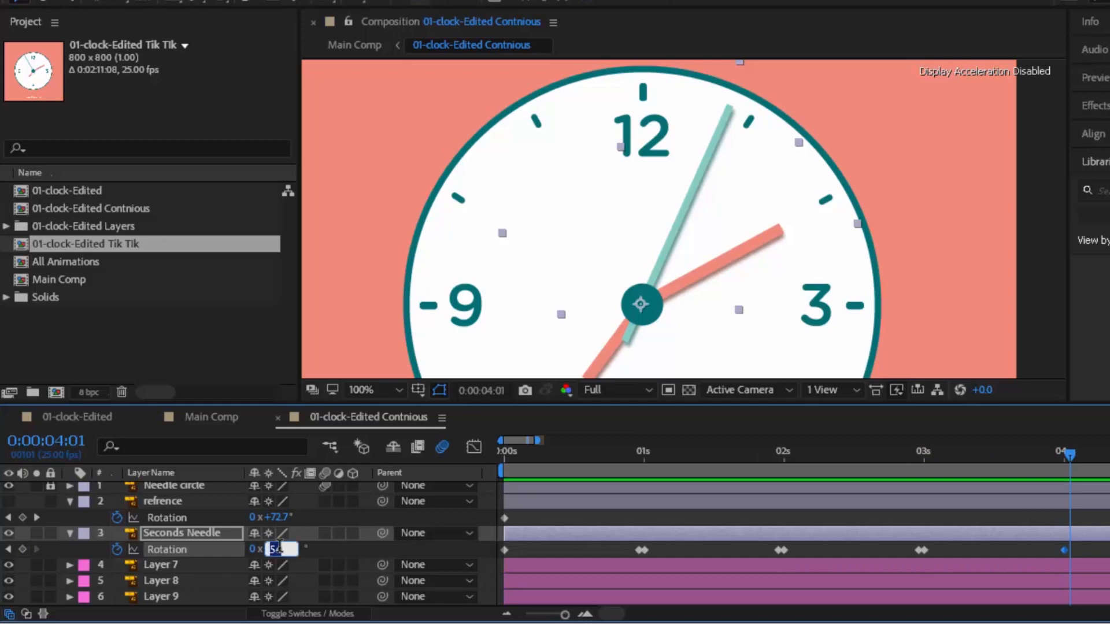
{"action": "type", "text": "72"}
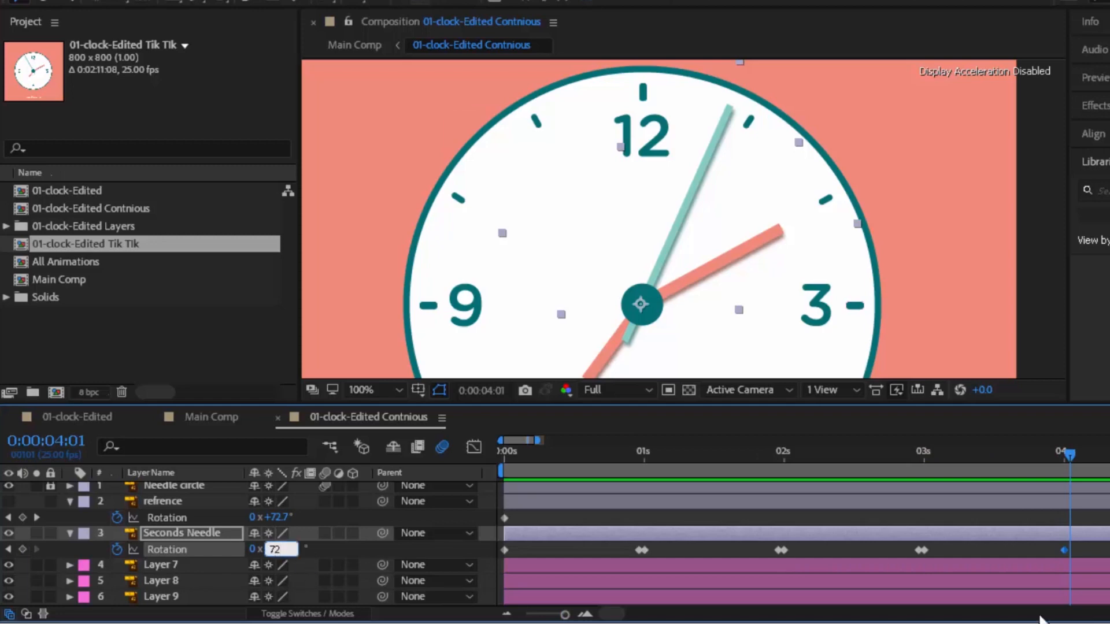